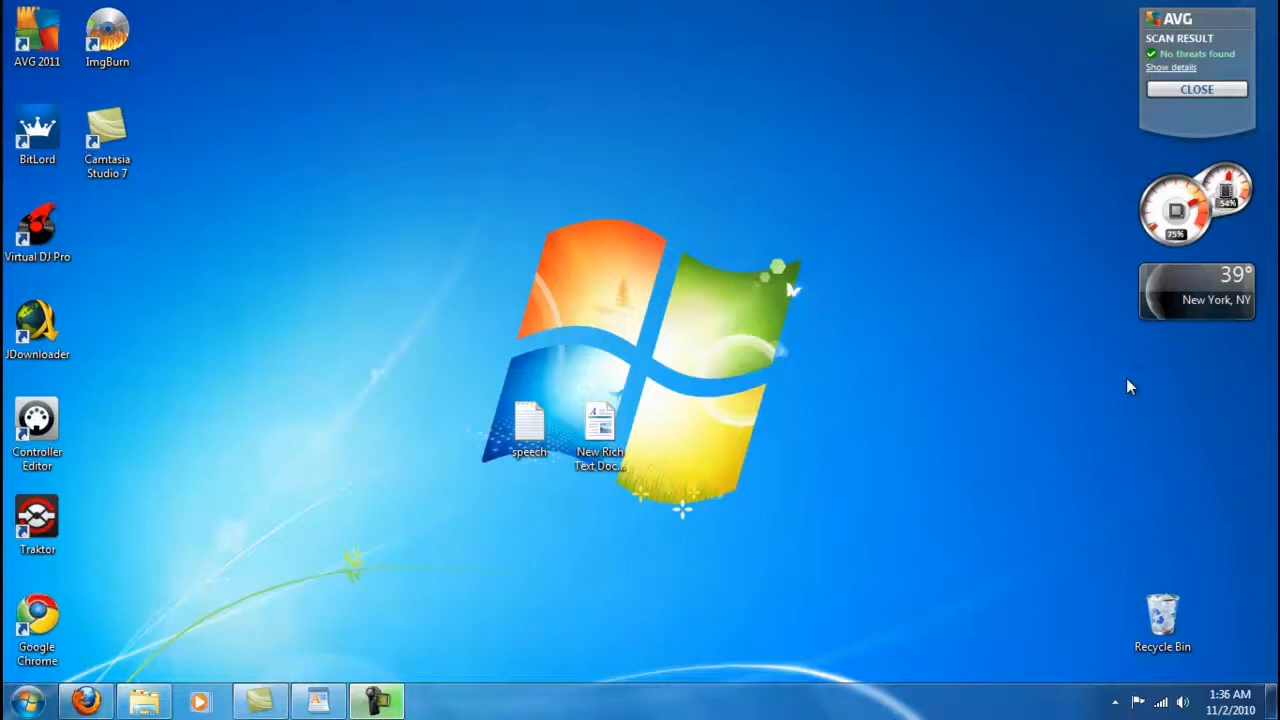
{"action": "mouse_move", "coordinate": [1116, 576]}
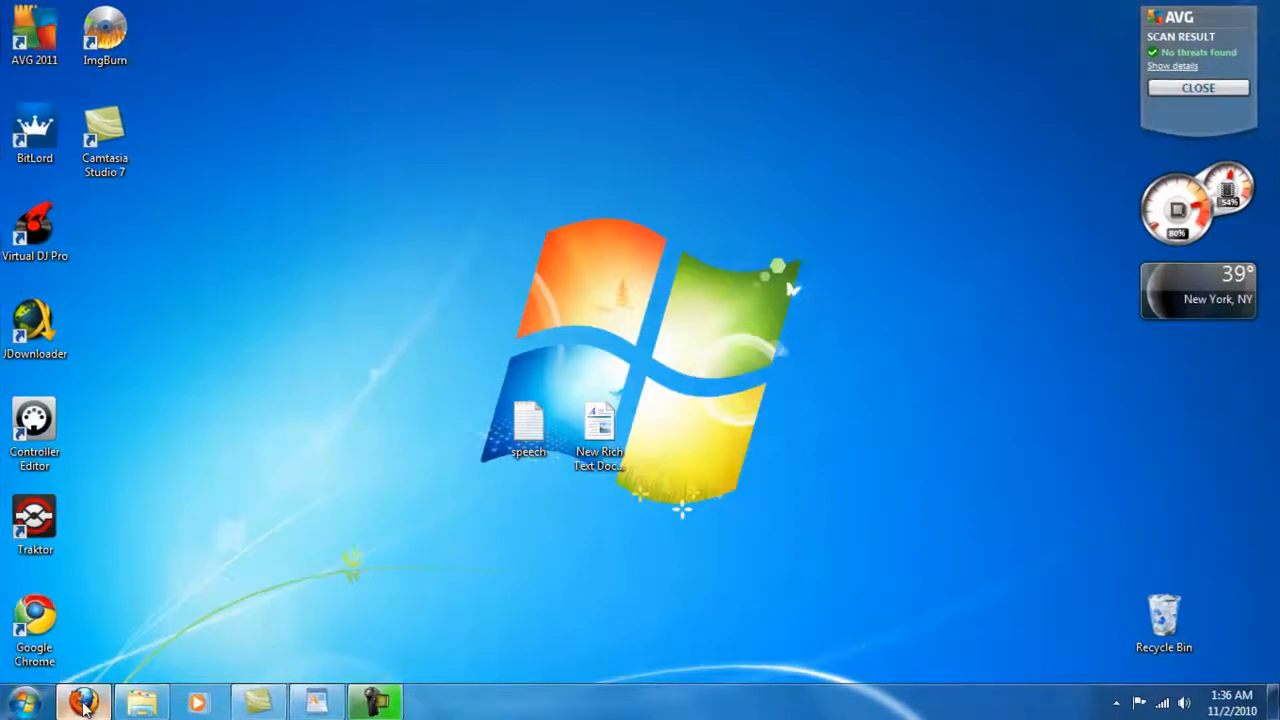
Bring the shubCRAFT 2.0 XDA thread forward and read past its theme previews to the download links
{"action": "left_click", "coordinate": [84, 700]}
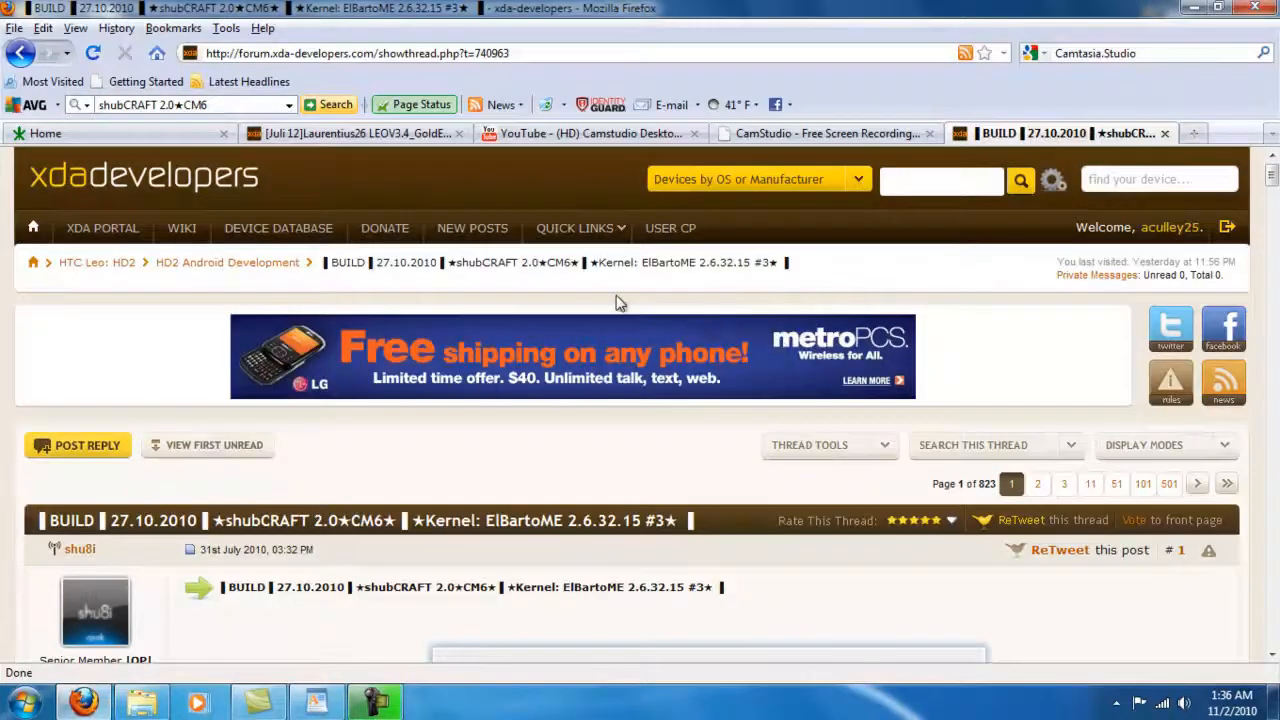
{"action": "mouse_move", "coordinate": [596, 304]}
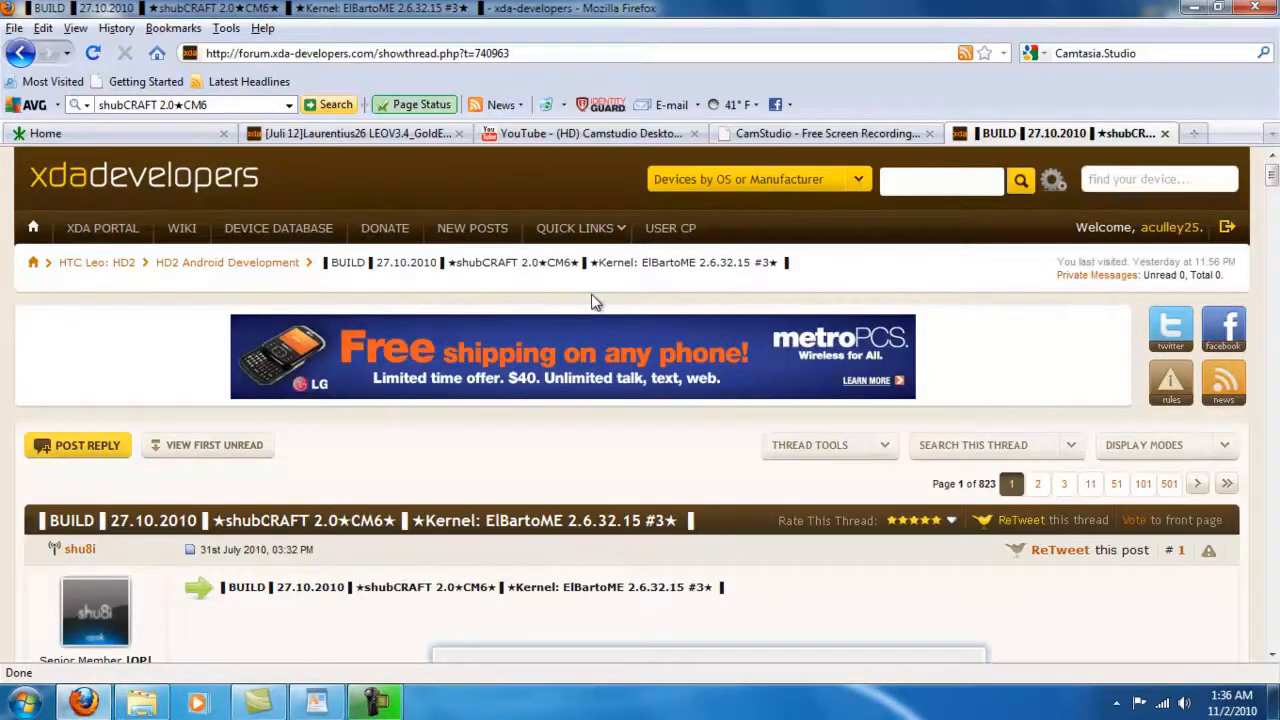
{"action": "scroll", "scroll_direction": "down", "scroll_amount": 3}
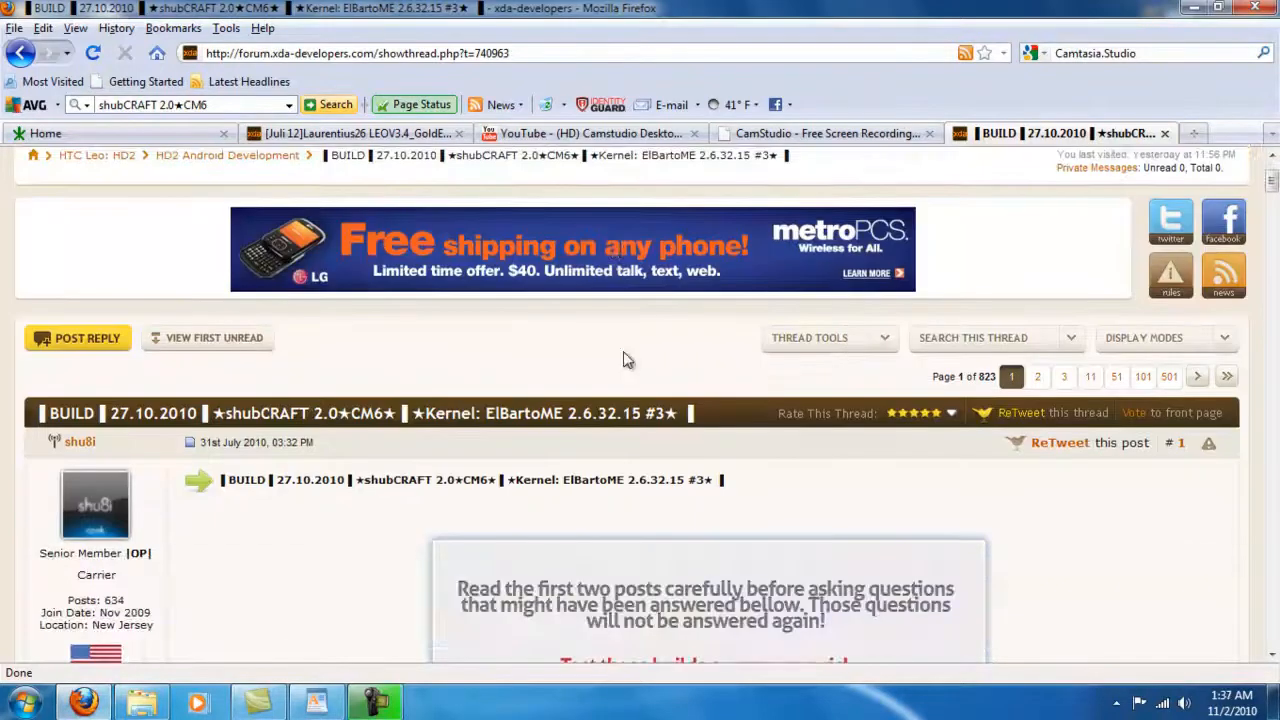
{"action": "scroll", "scroll_direction": "down", "scroll_amount": 3}
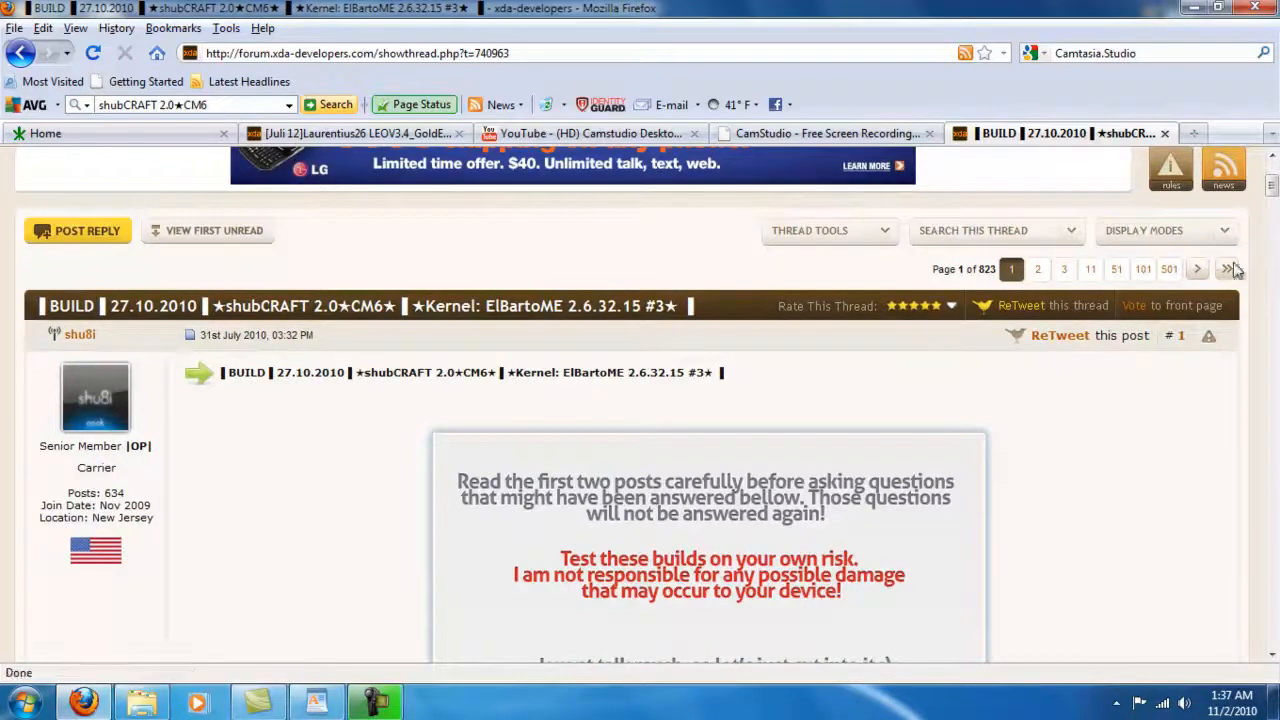
{"action": "scroll", "scroll_direction": "down", "scroll_amount": 3}
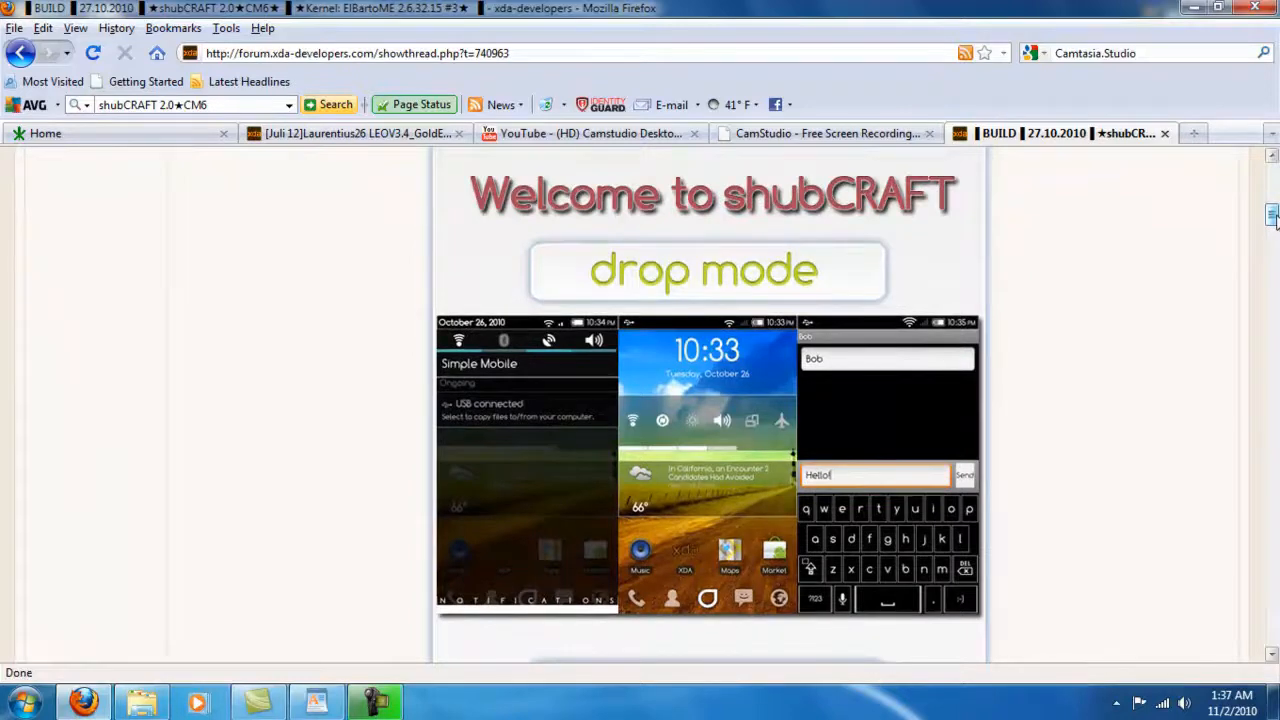
{"action": "scroll", "scroll_direction": "down", "scroll_amount": 3}
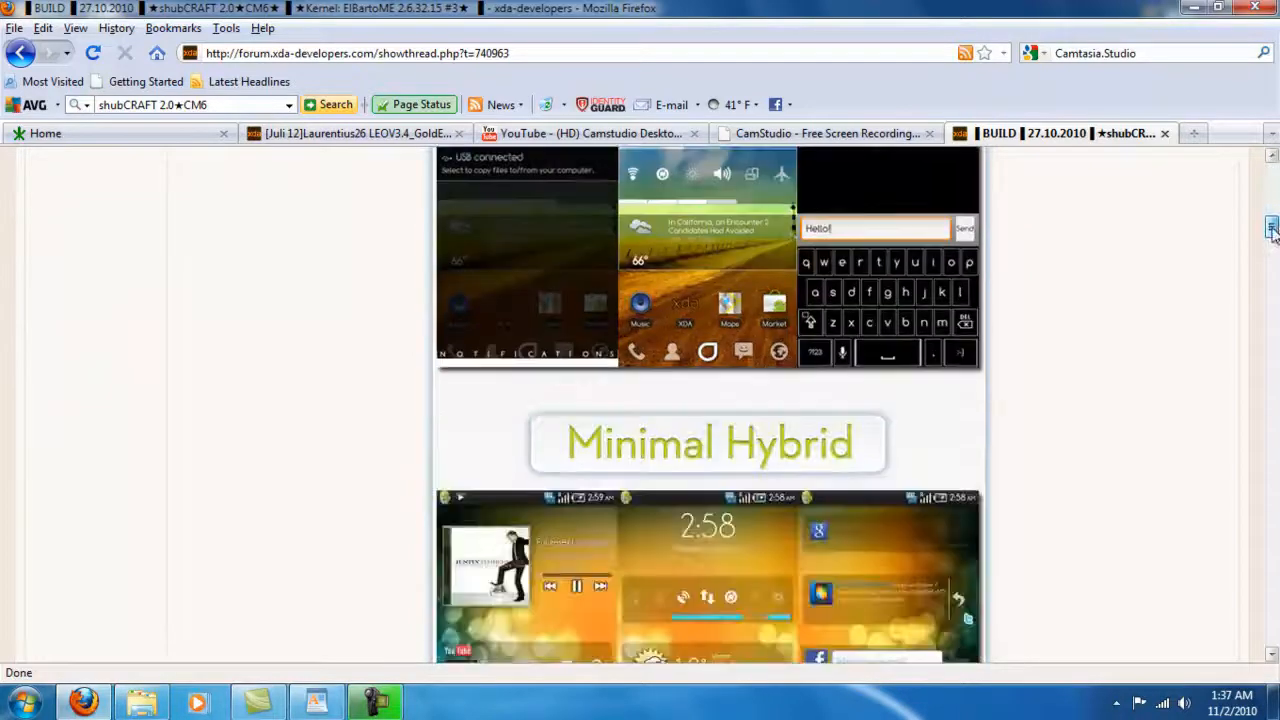
{"action": "scroll", "scroll_direction": "down", "scroll_amount": 3}
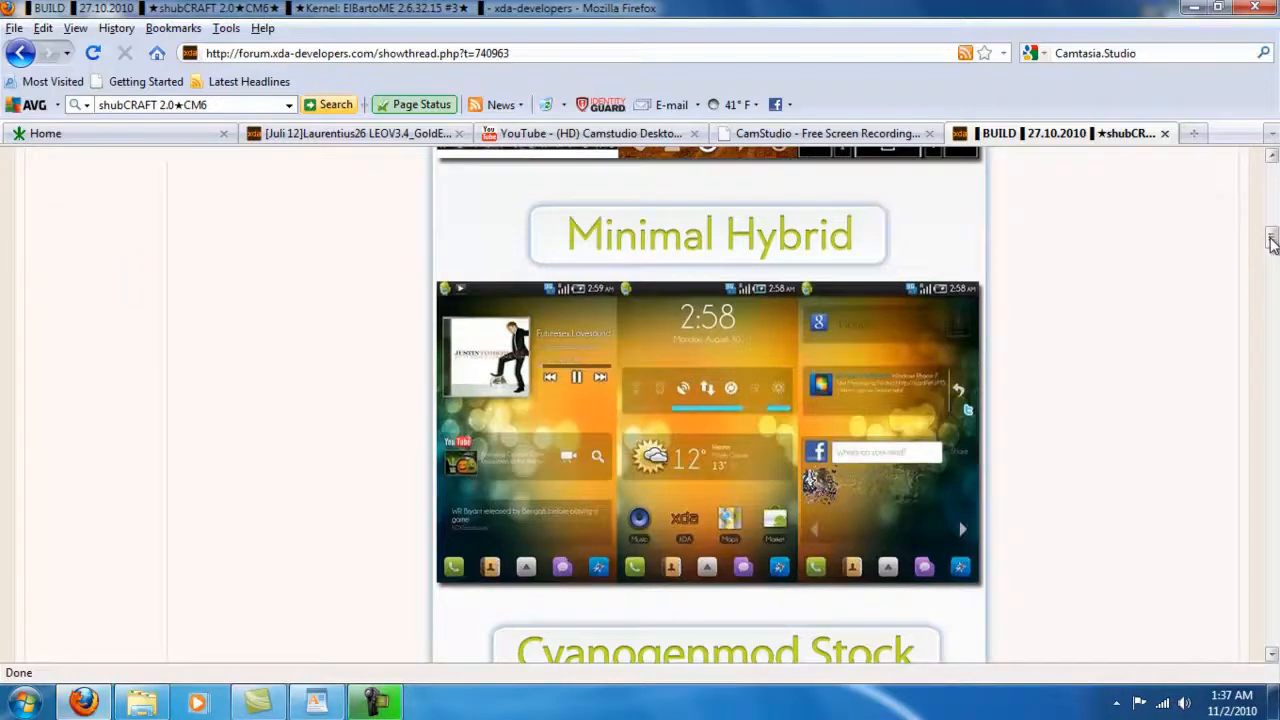
{"action": "scroll", "scroll_direction": "down", "scroll_amount": 3}
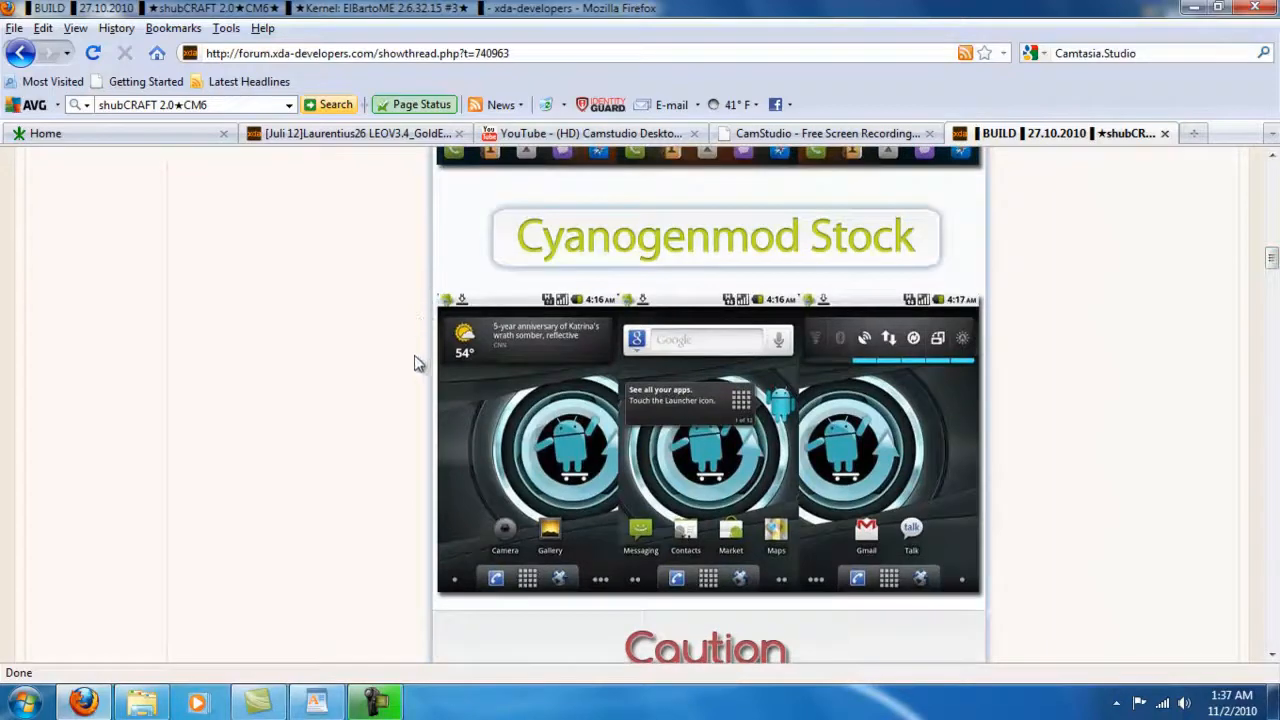
{"action": "scroll", "scroll_direction": "down", "scroll_amount": 3}
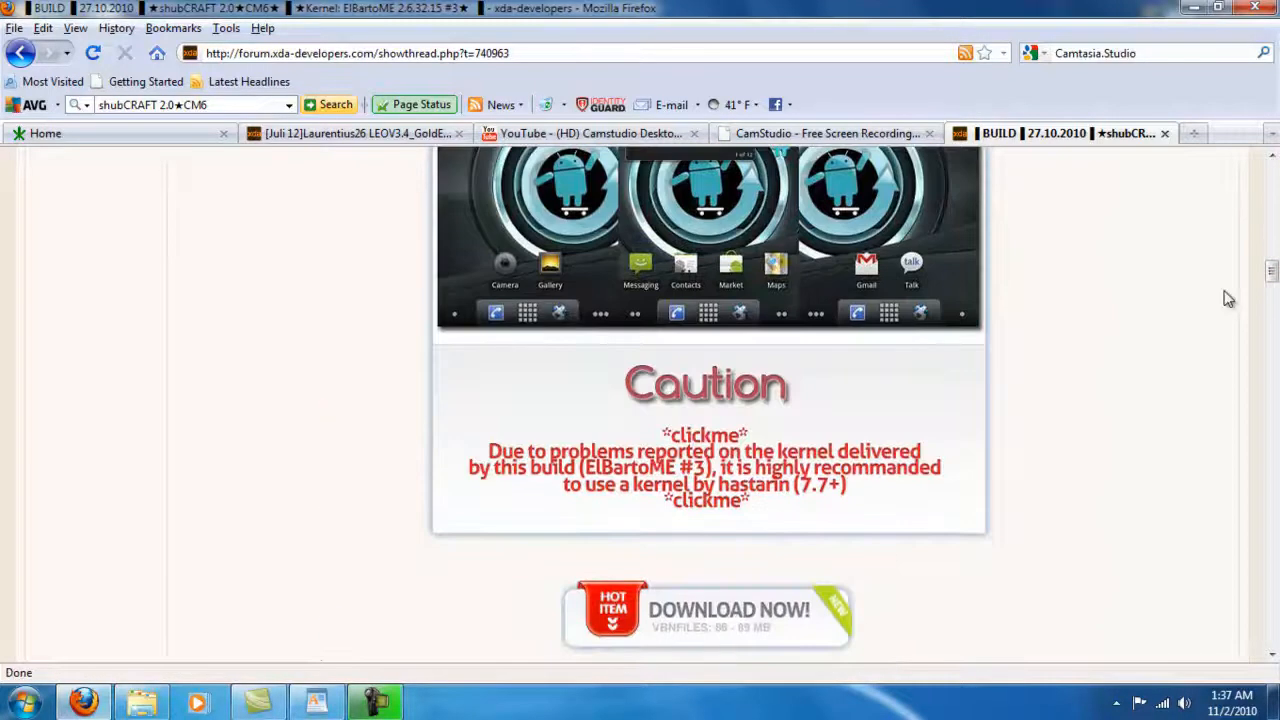
{"action": "mouse_move", "coordinate": [1220, 300]}
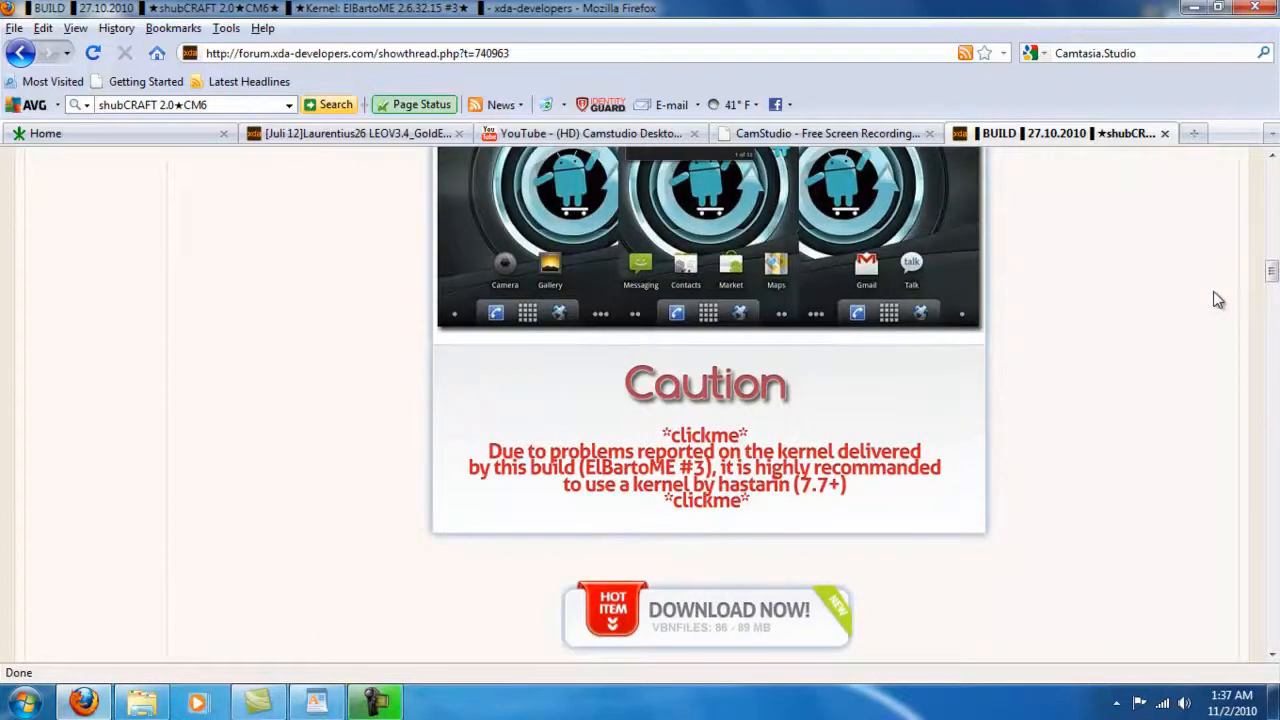
{"action": "scroll", "scroll_direction": "down", "scroll_amount": 3}
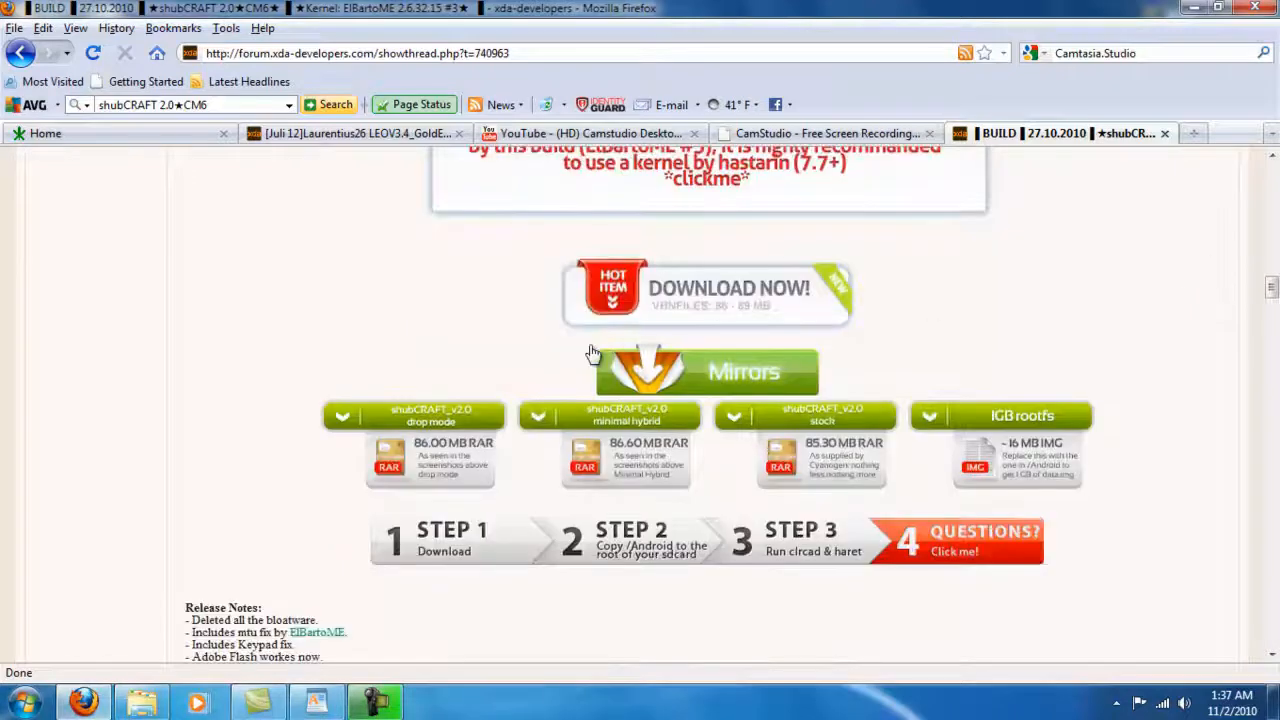
{"action": "mouse_move", "coordinate": [1012, 424]}
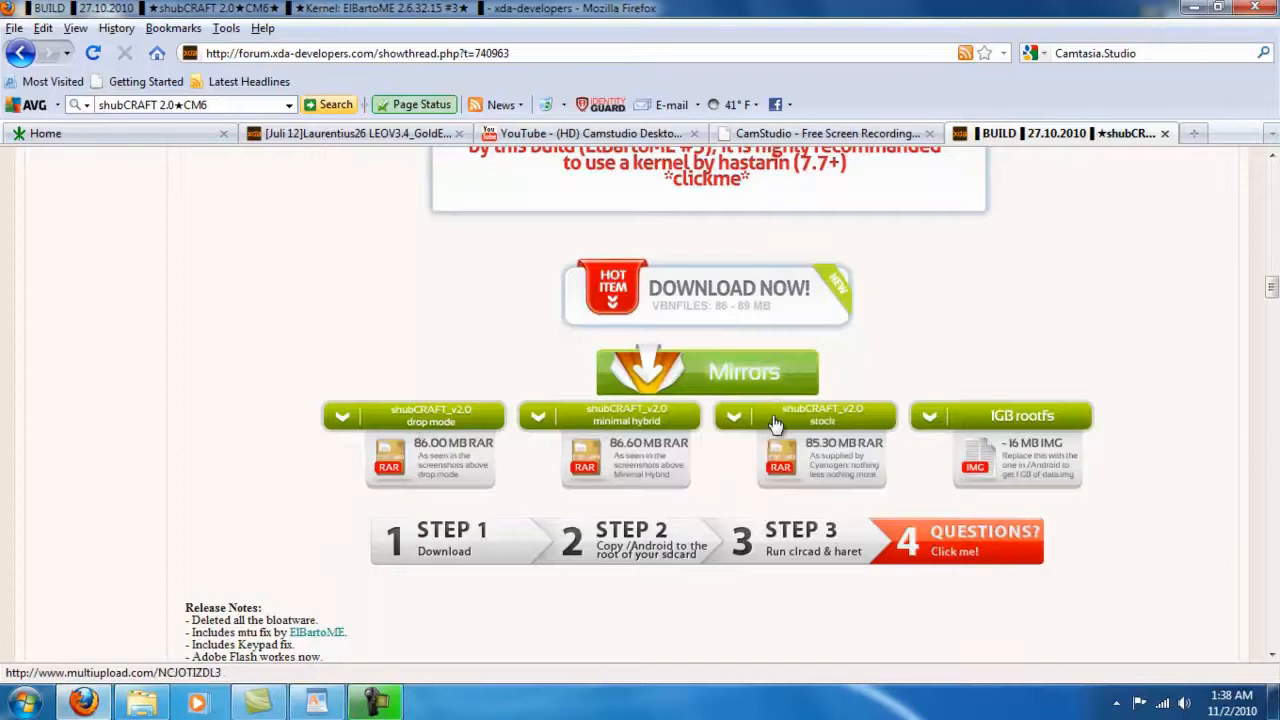
{"action": "mouse_move", "coordinate": [820, 428]}
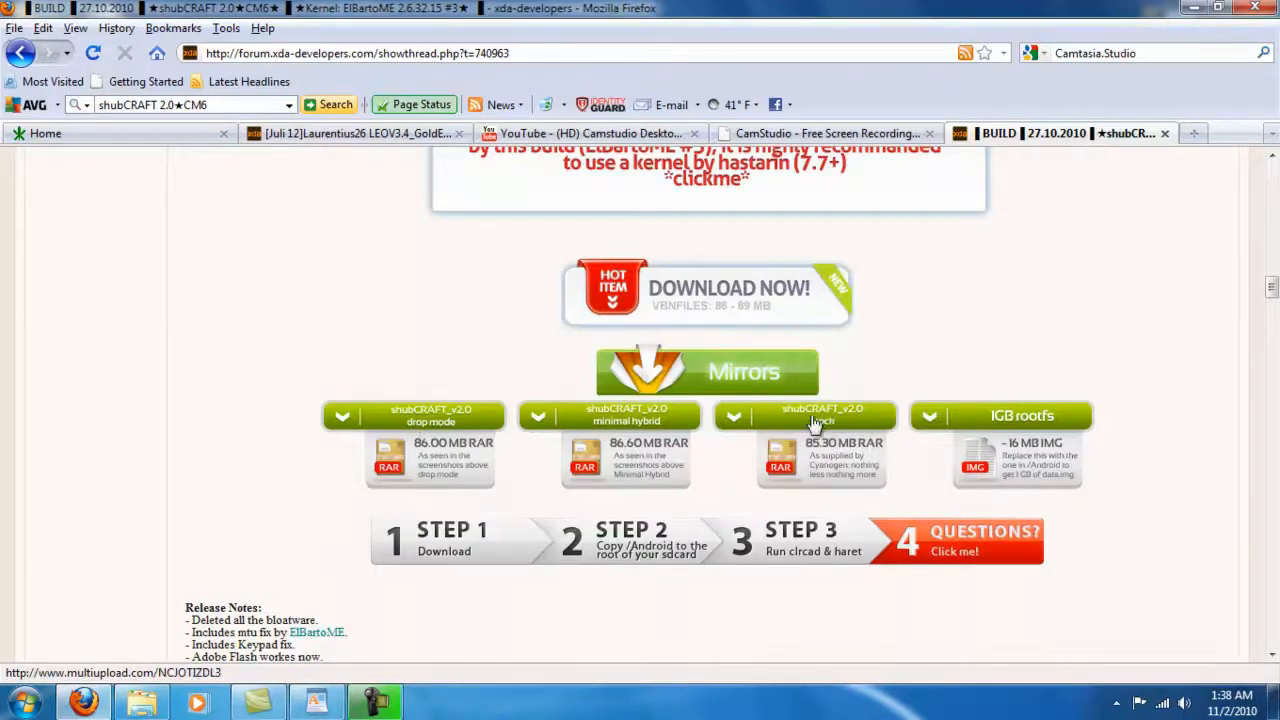
{"action": "mouse_move", "coordinate": [836, 424]}
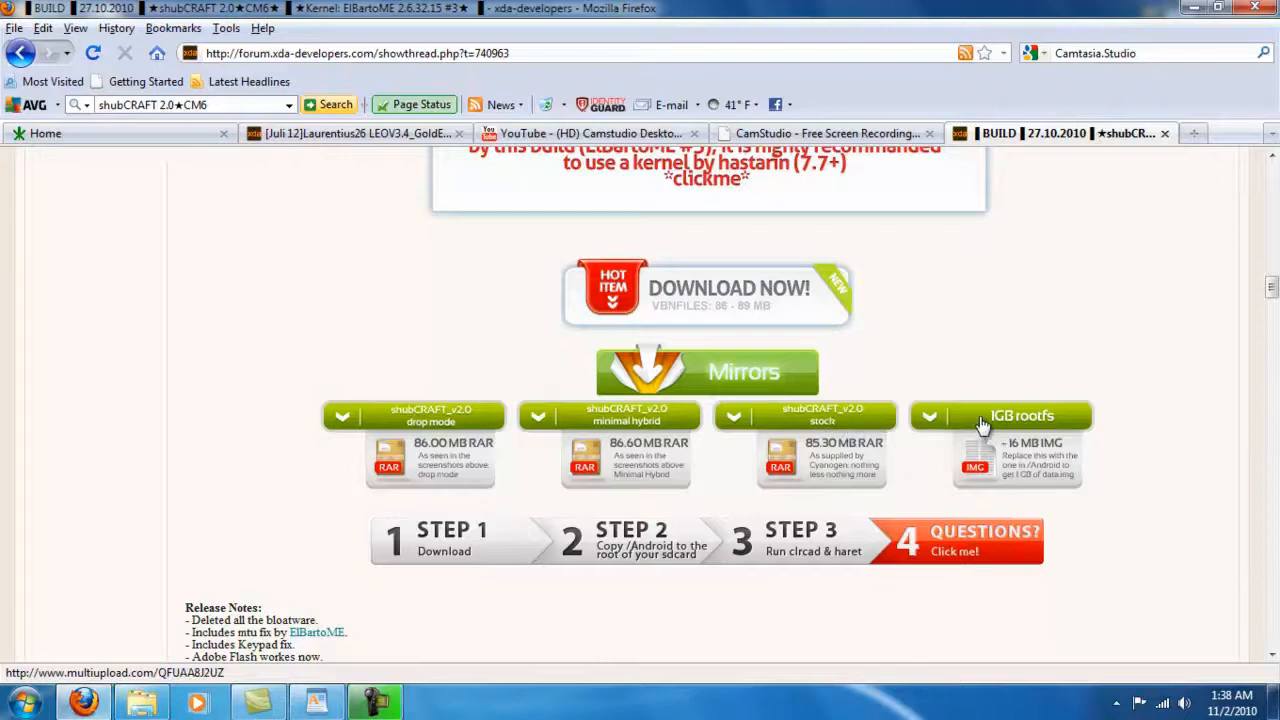
{"action": "mouse_move", "coordinate": [1050, 420]}
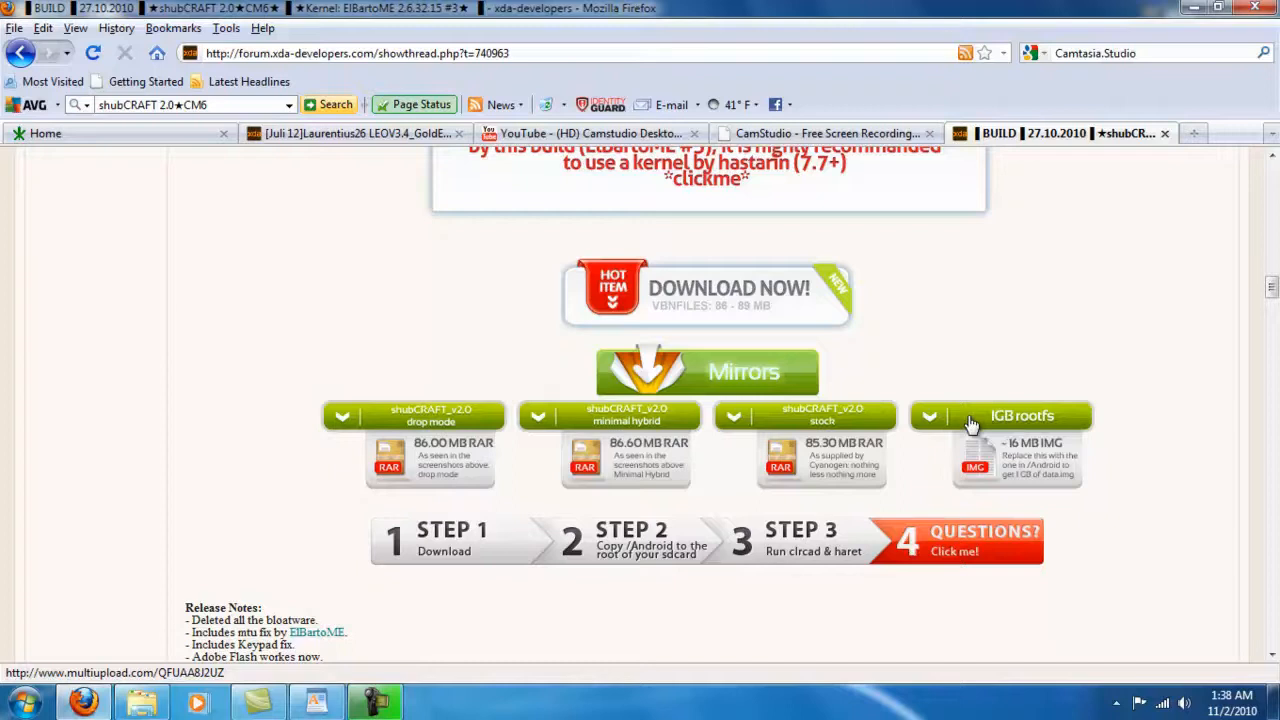
{"action": "mouse_move", "coordinate": [1002, 424]}
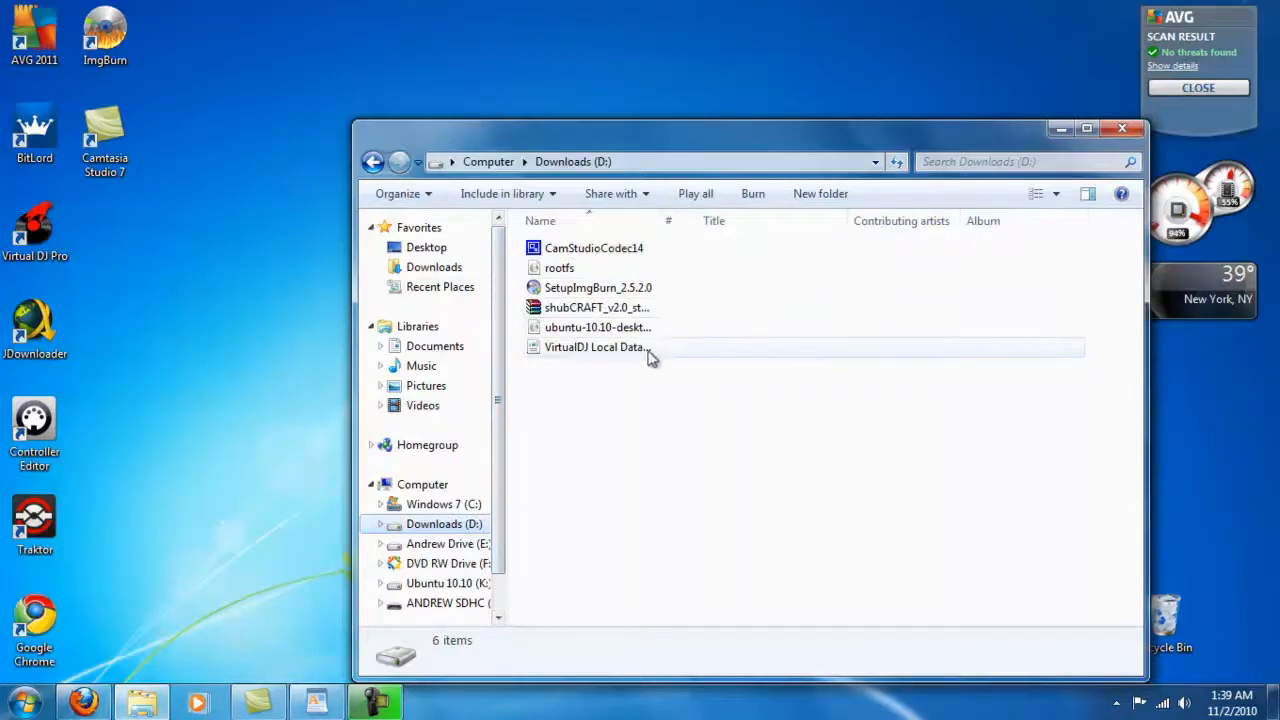
{"action": "mouse_move", "coordinate": [596, 308]}
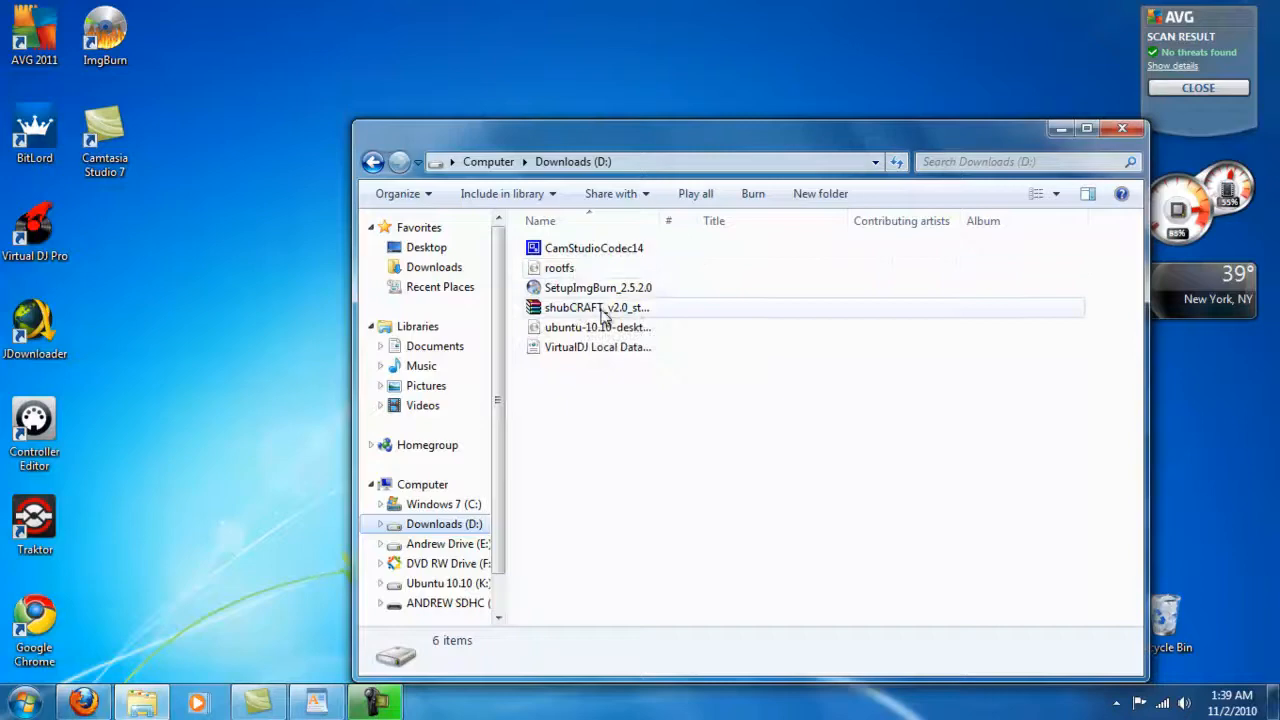
Extract the shubCRAFT_v2.0_stock archive in Downloads (D:) into its own folder
{"action": "left_click", "coordinate": [590, 308]}
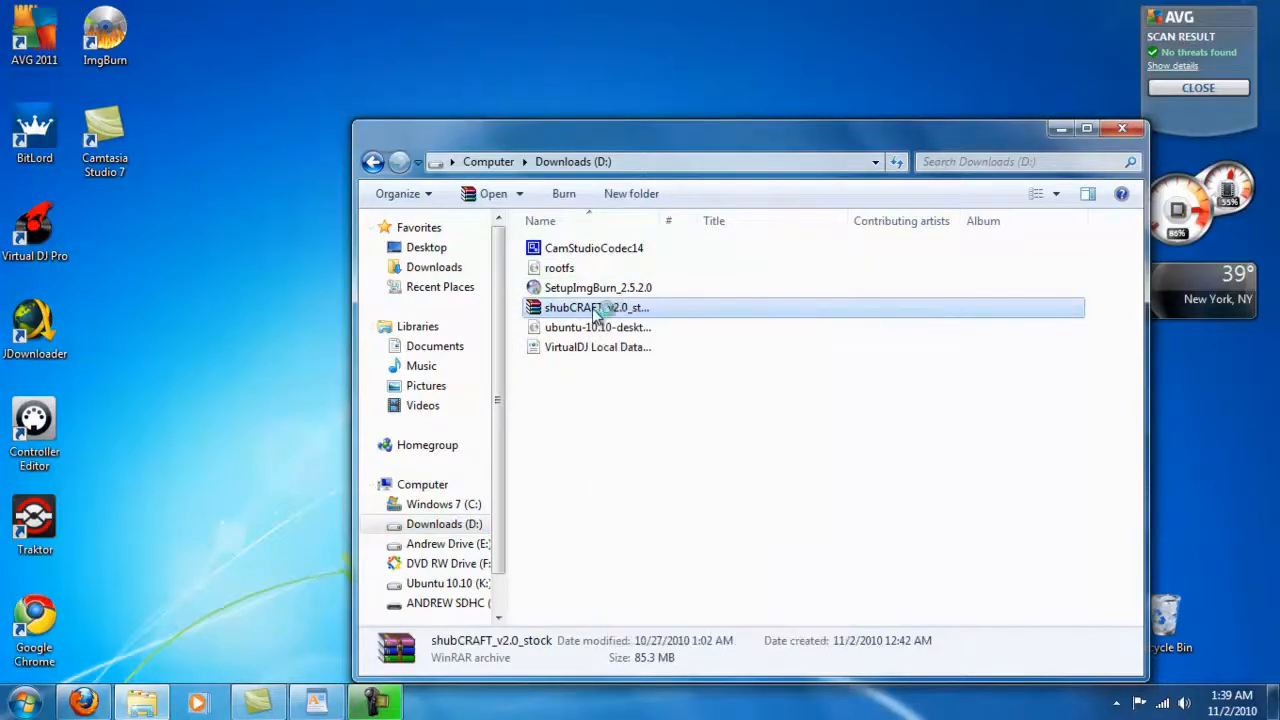
{"action": "double_click", "coordinate": [572, 308]}
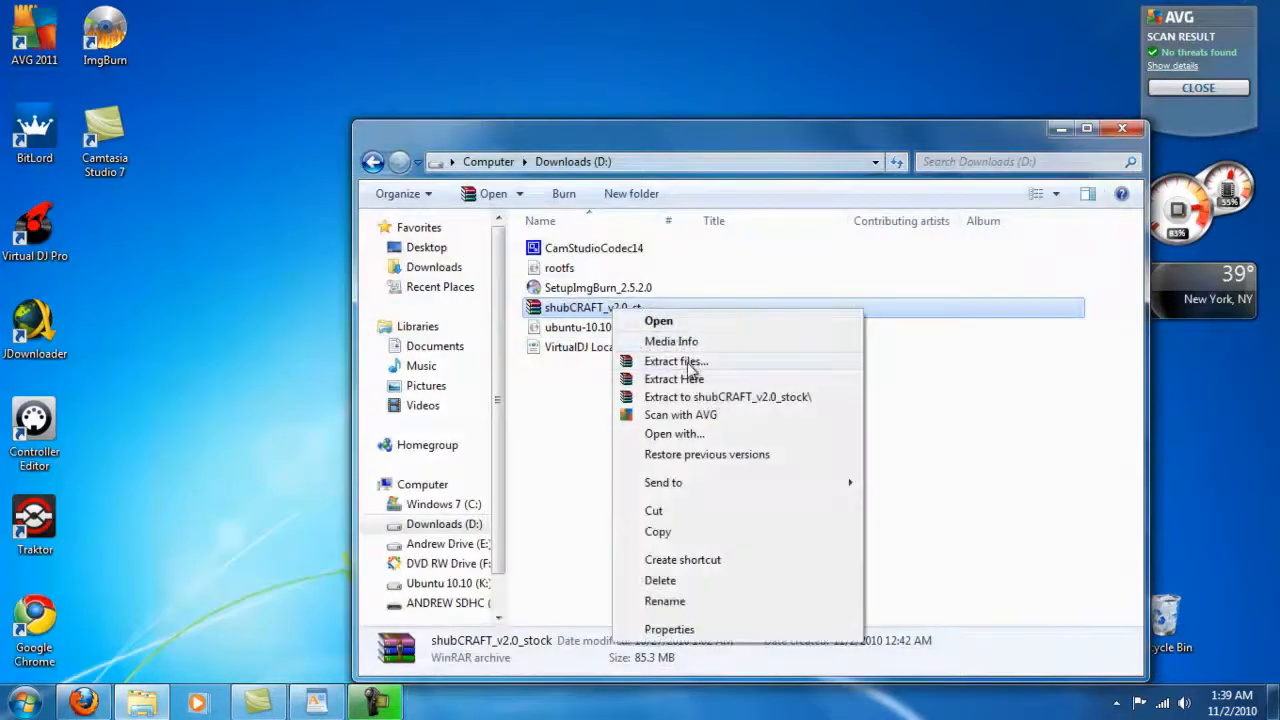
{"action": "left_click", "coordinate": [674, 380]}
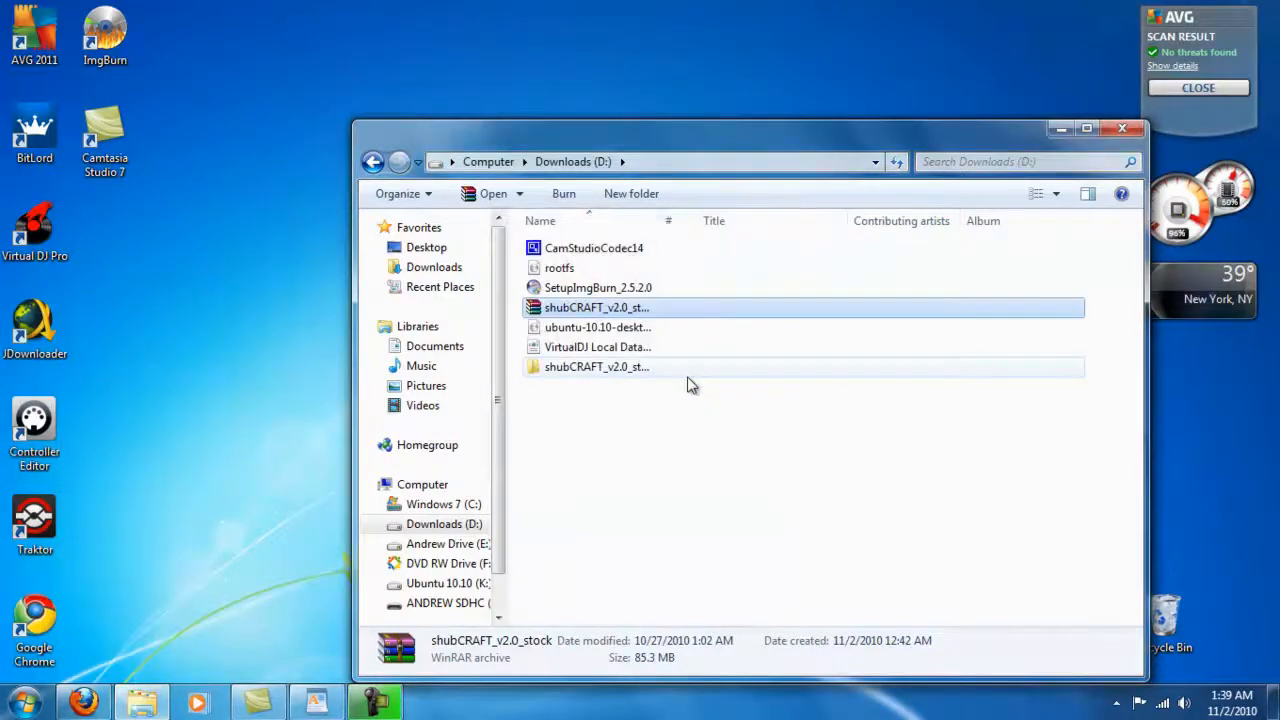
Enter the extracted shubCRAFT_v2.0_stock folder and select its Android folder beside the Readme
{"action": "double_click", "coordinate": [596, 366]}
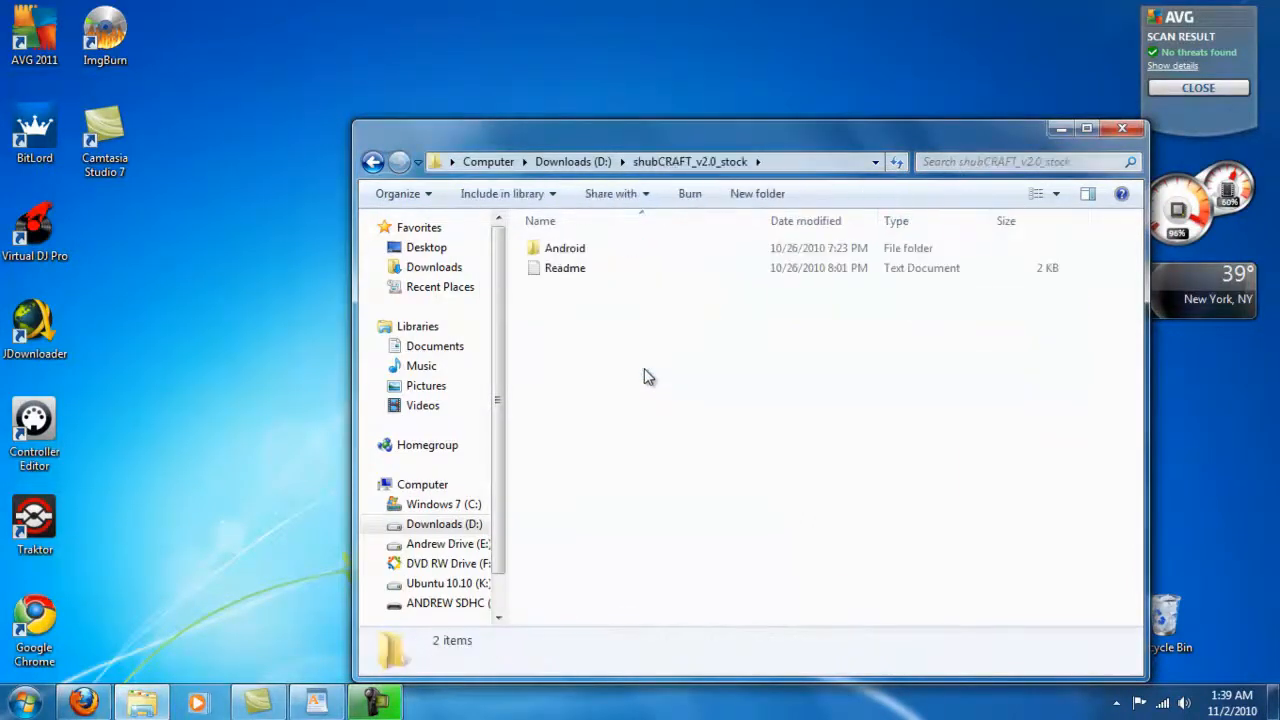
{"action": "mouse_move", "coordinate": [564, 268]}
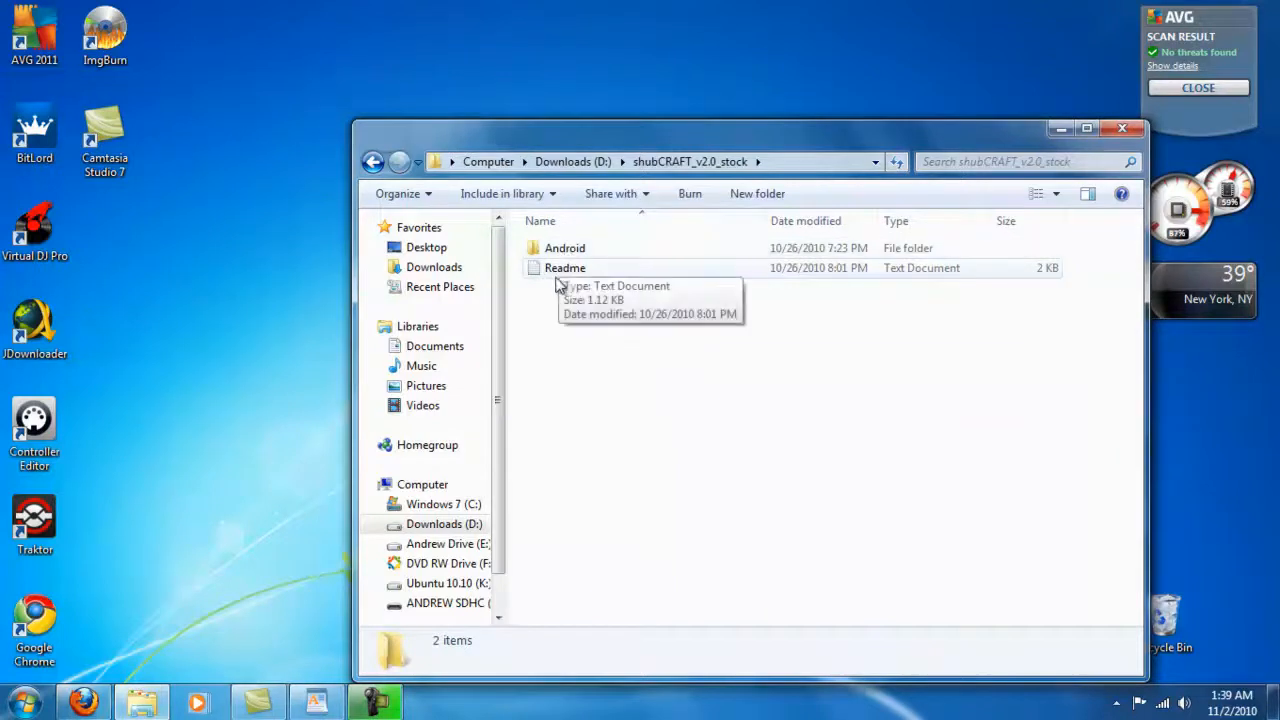
{"action": "mouse_move", "coordinate": [520, 252]}
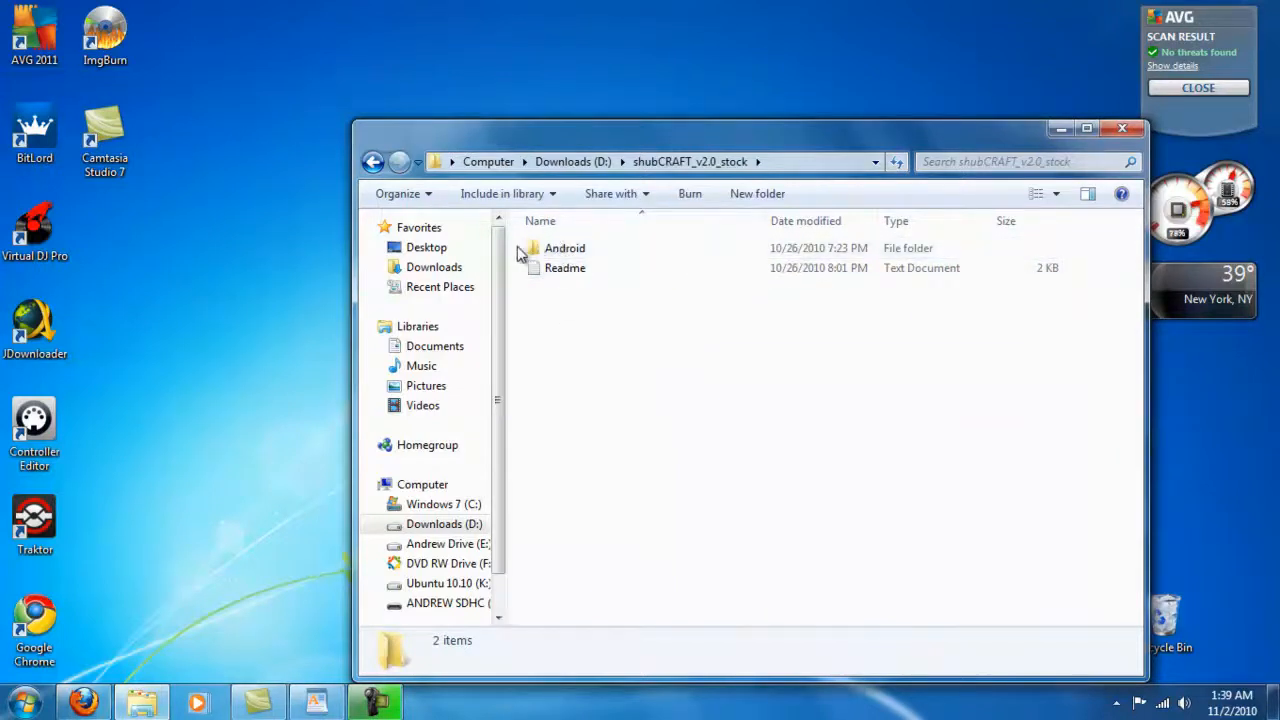
{"action": "left_click", "coordinate": [564, 248]}
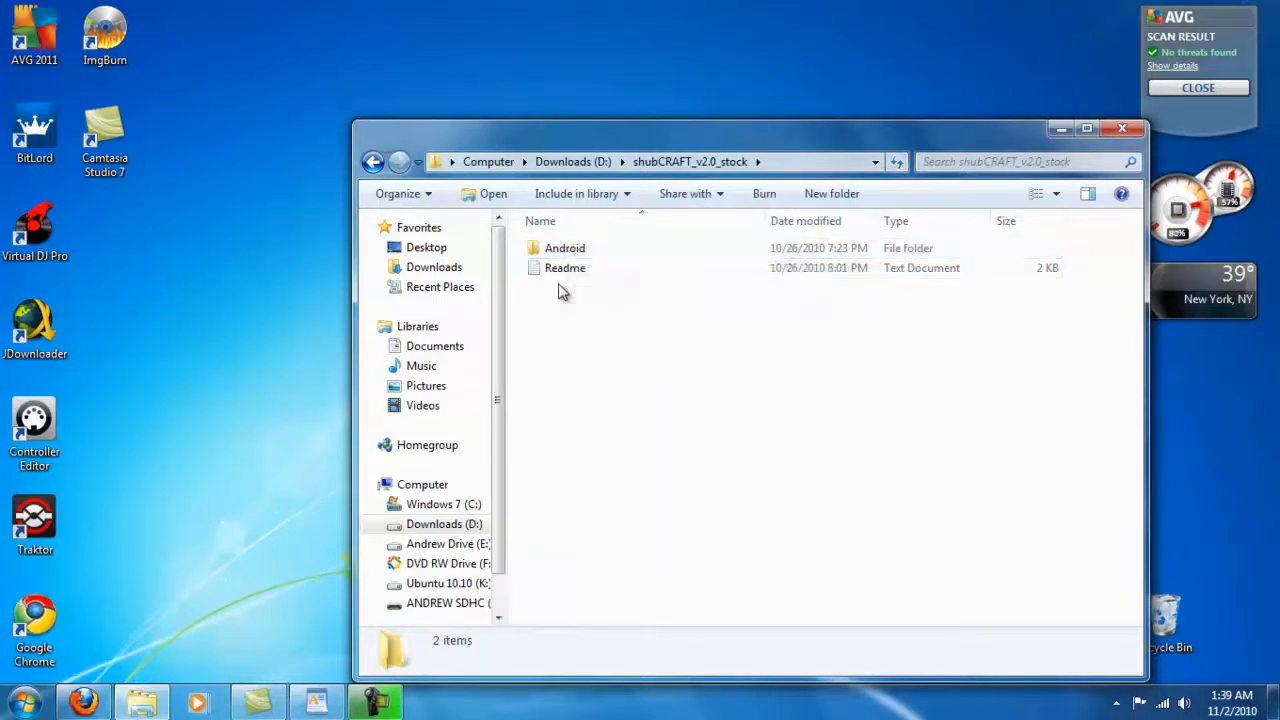
Send the rootfs disc image inside the Android folder to the Recycle Bin, leaving 10 items
{"action": "double_click", "coordinate": [564, 248]}
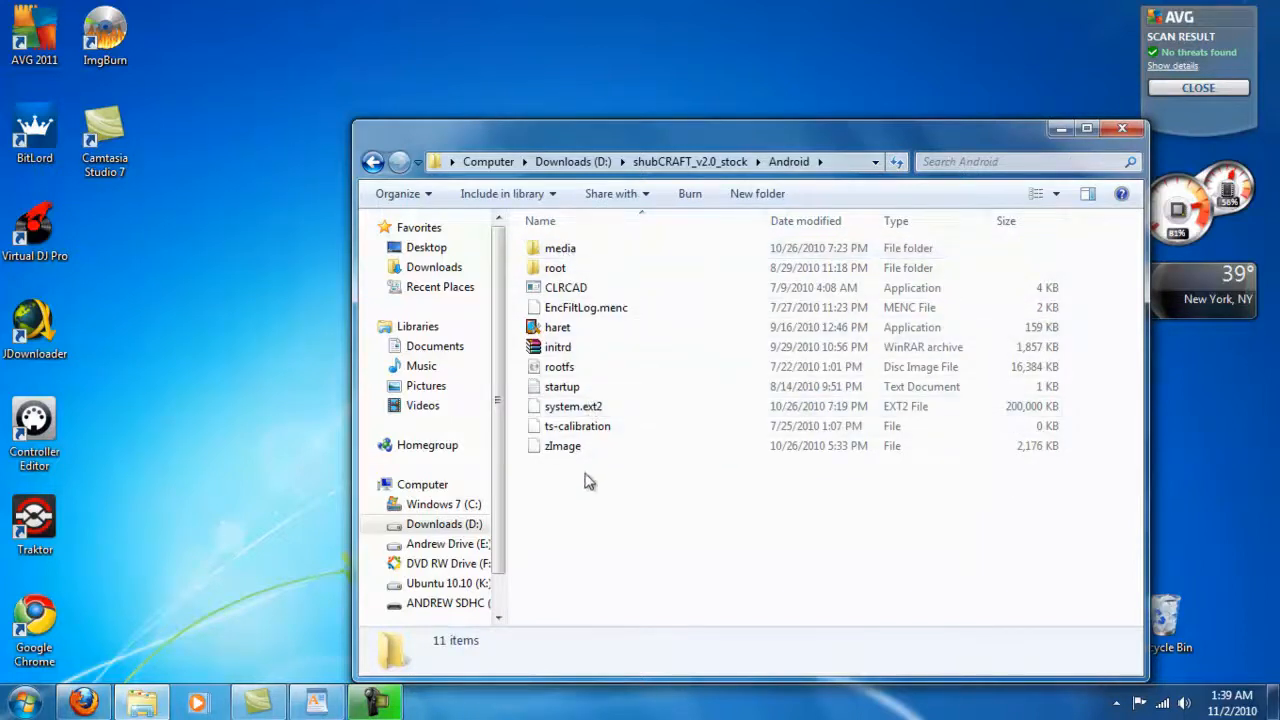
{"action": "mouse_move", "coordinate": [560, 366]}
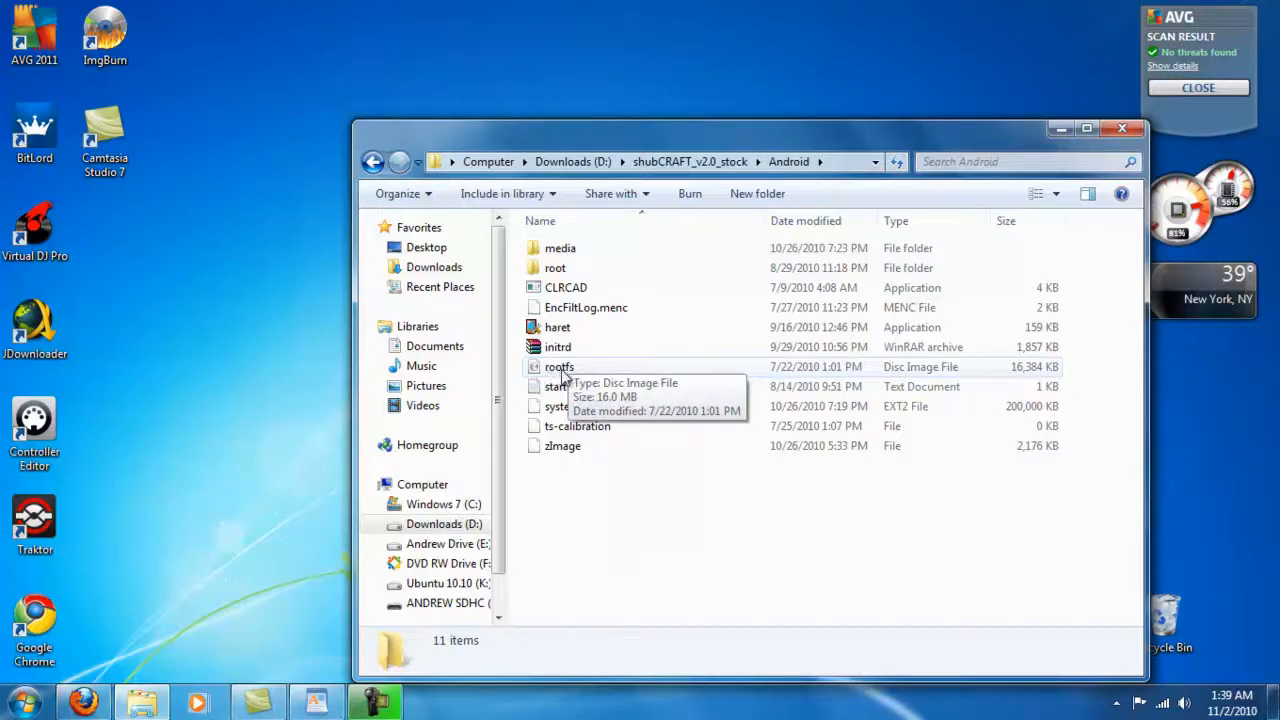
{"action": "mouse_move", "coordinate": [610, 370]}
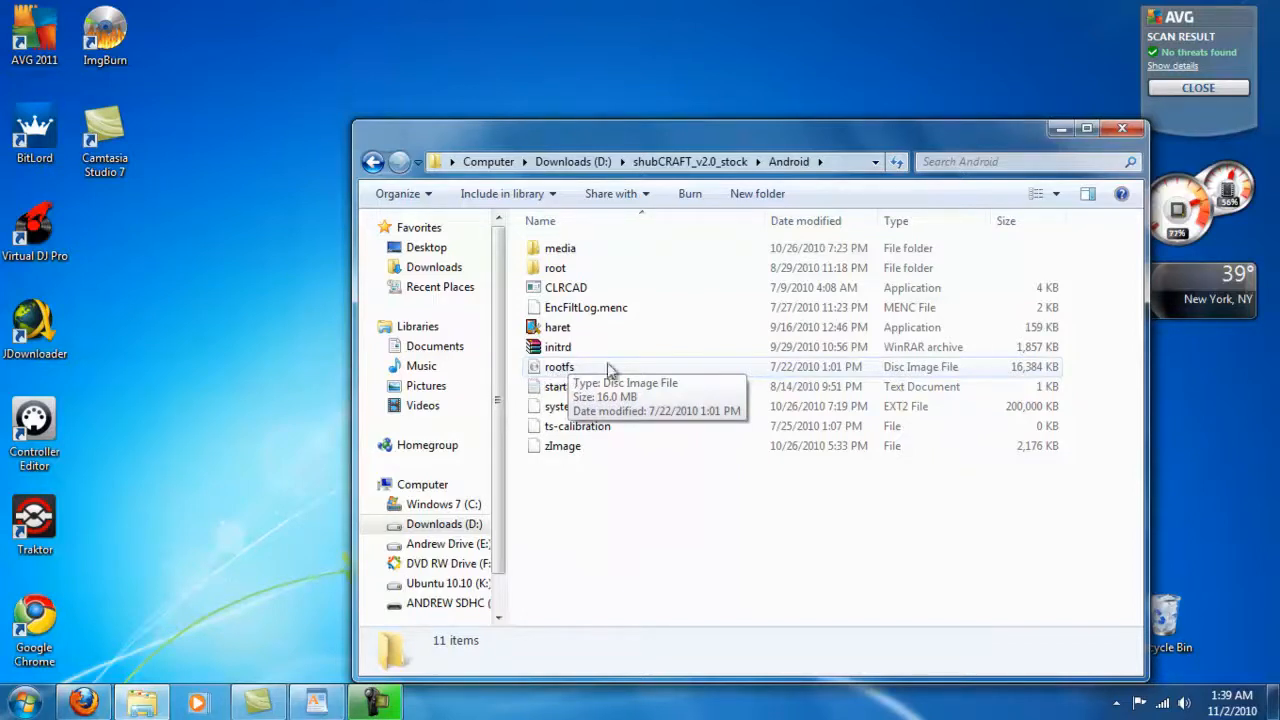
{"action": "mouse_move", "coordinate": [680, 376]}
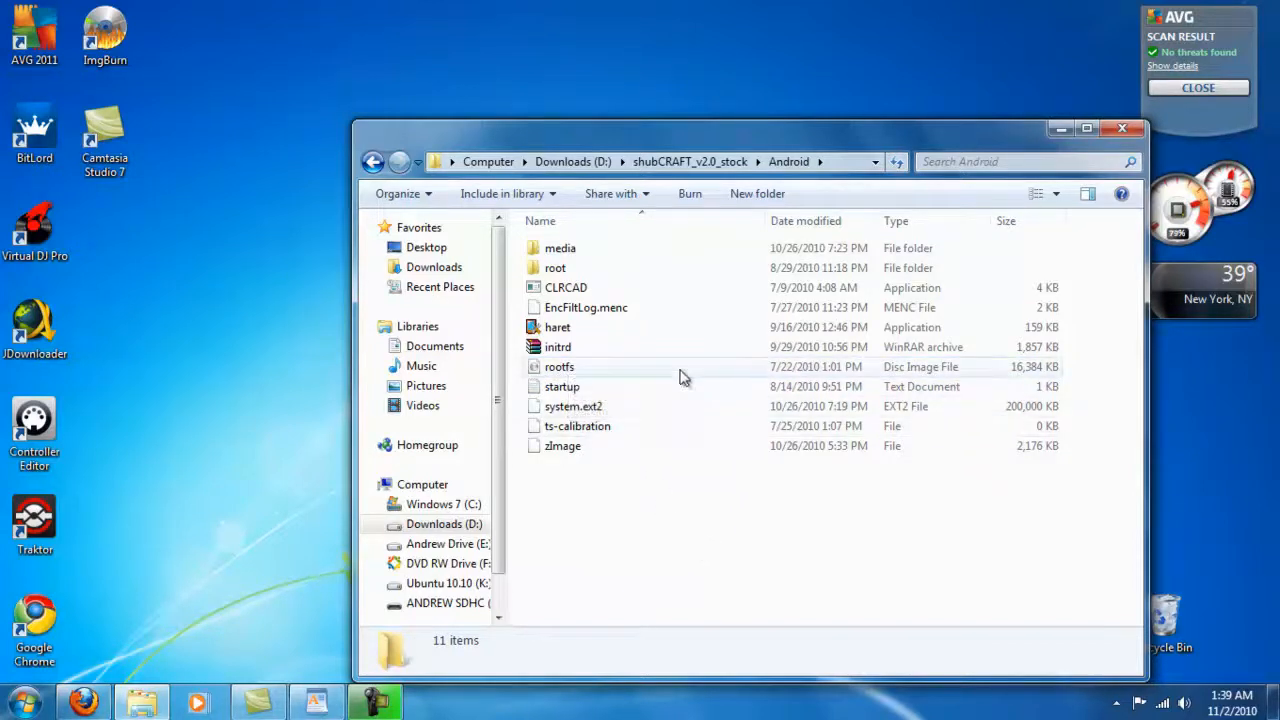
{"action": "mouse_move", "coordinate": [700, 596]}
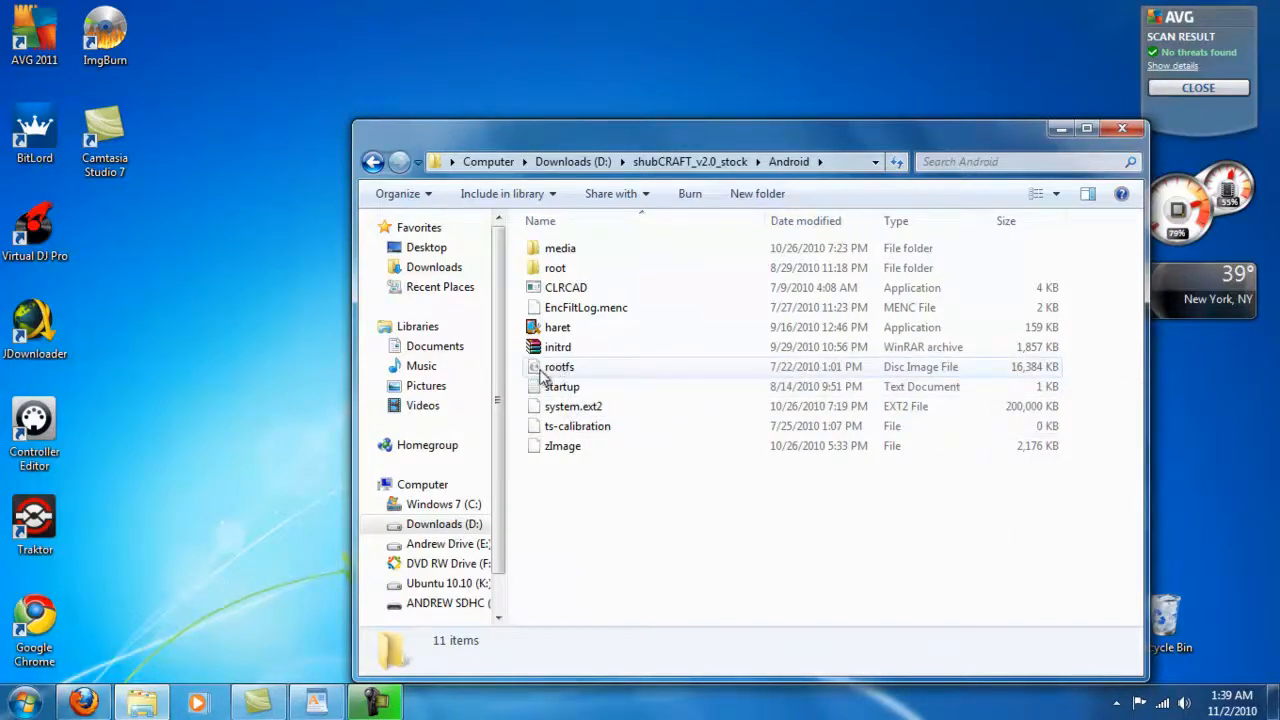
{"action": "right_click", "coordinate": [560, 366]}
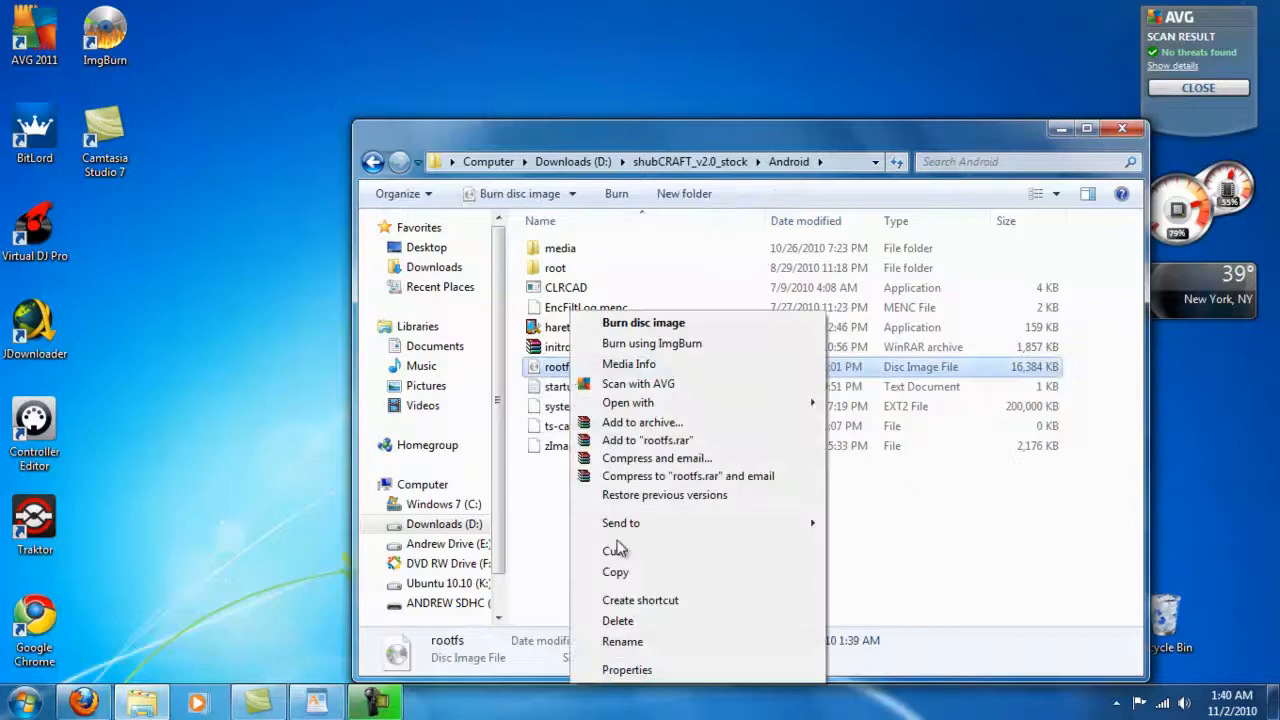
{"action": "left_click", "coordinate": [616, 620]}
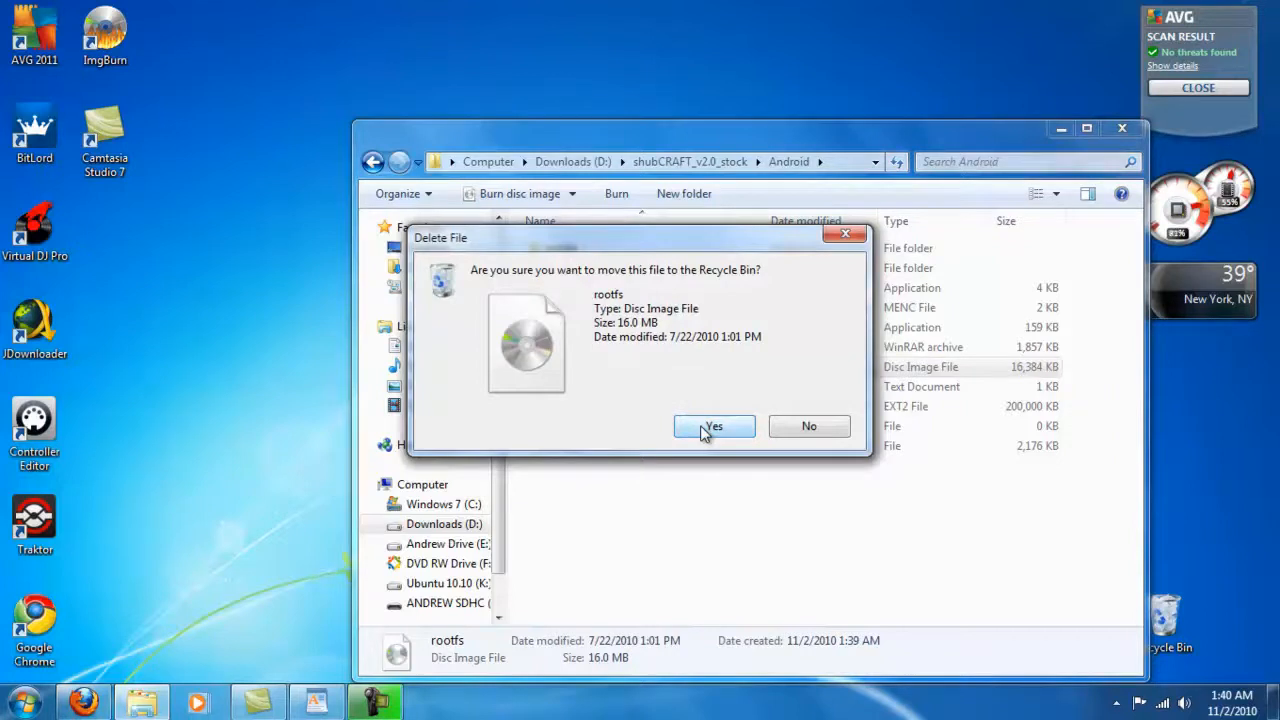
{"action": "left_click", "coordinate": [714, 426]}
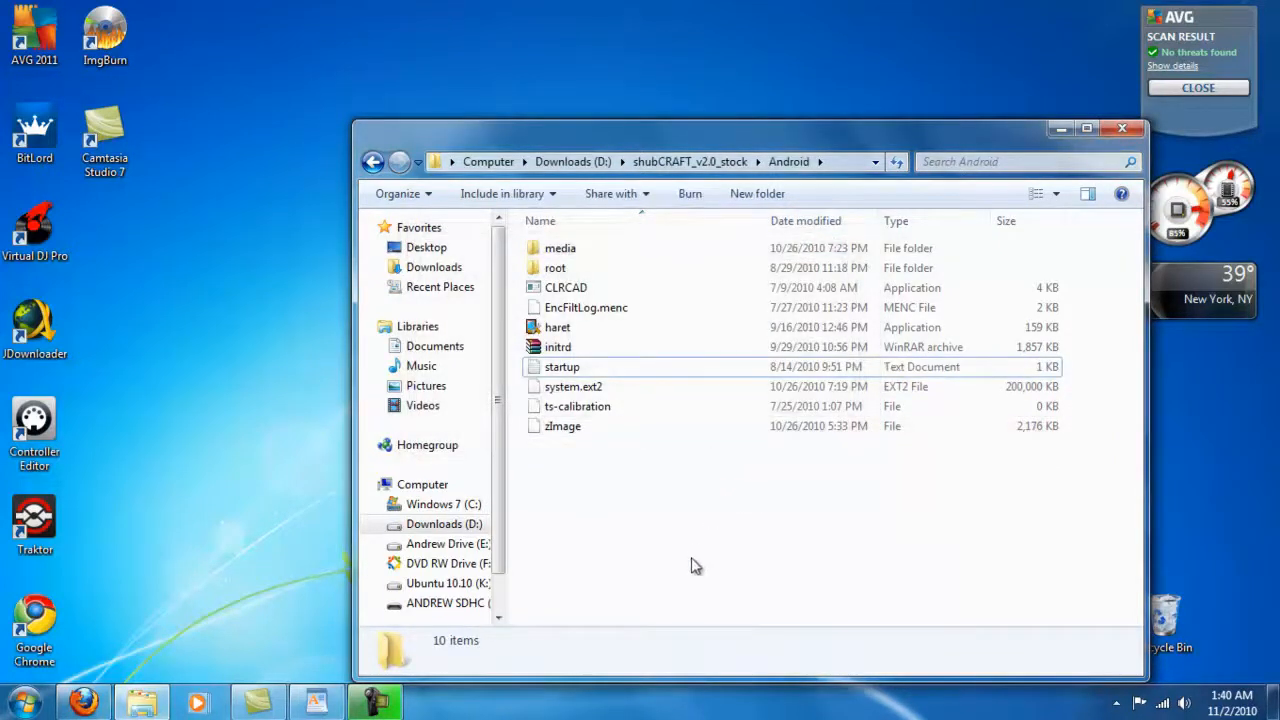
Go up to Downloads (D:) and copy its rootfs image for the Android folder
{"action": "left_click", "coordinate": [372, 160]}
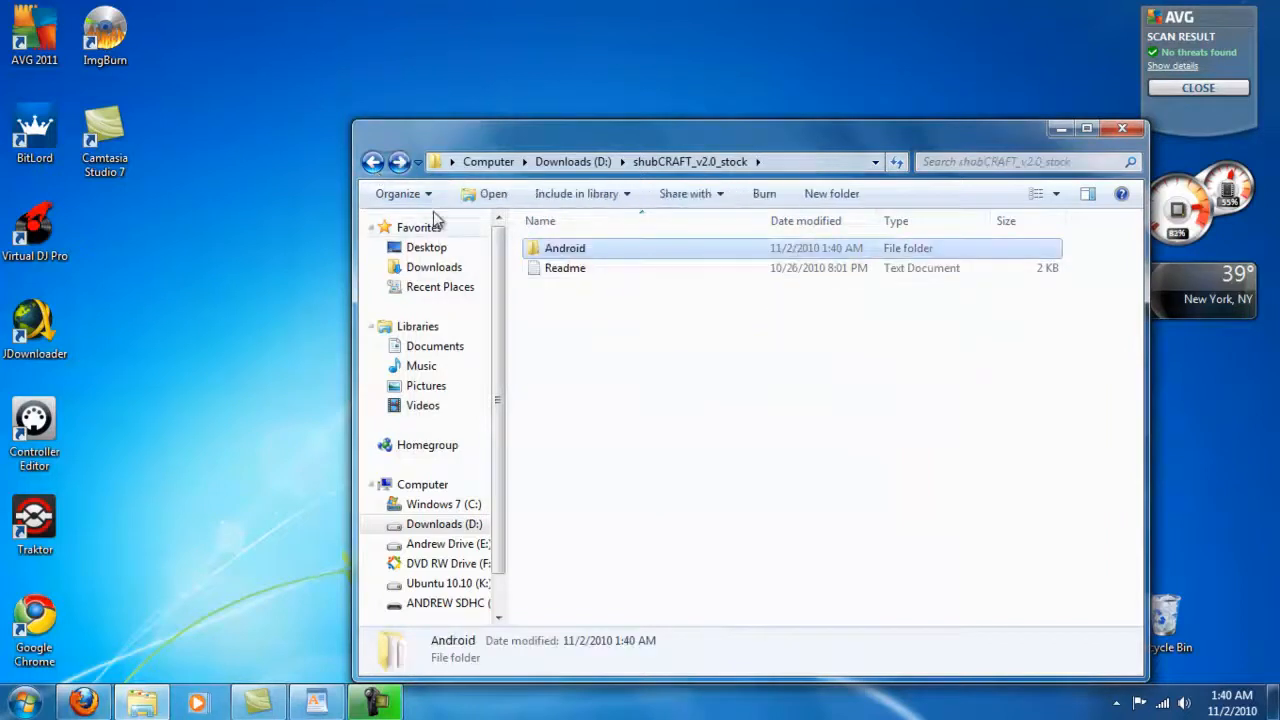
{"action": "left_click", "coordinate": [372, 160]}
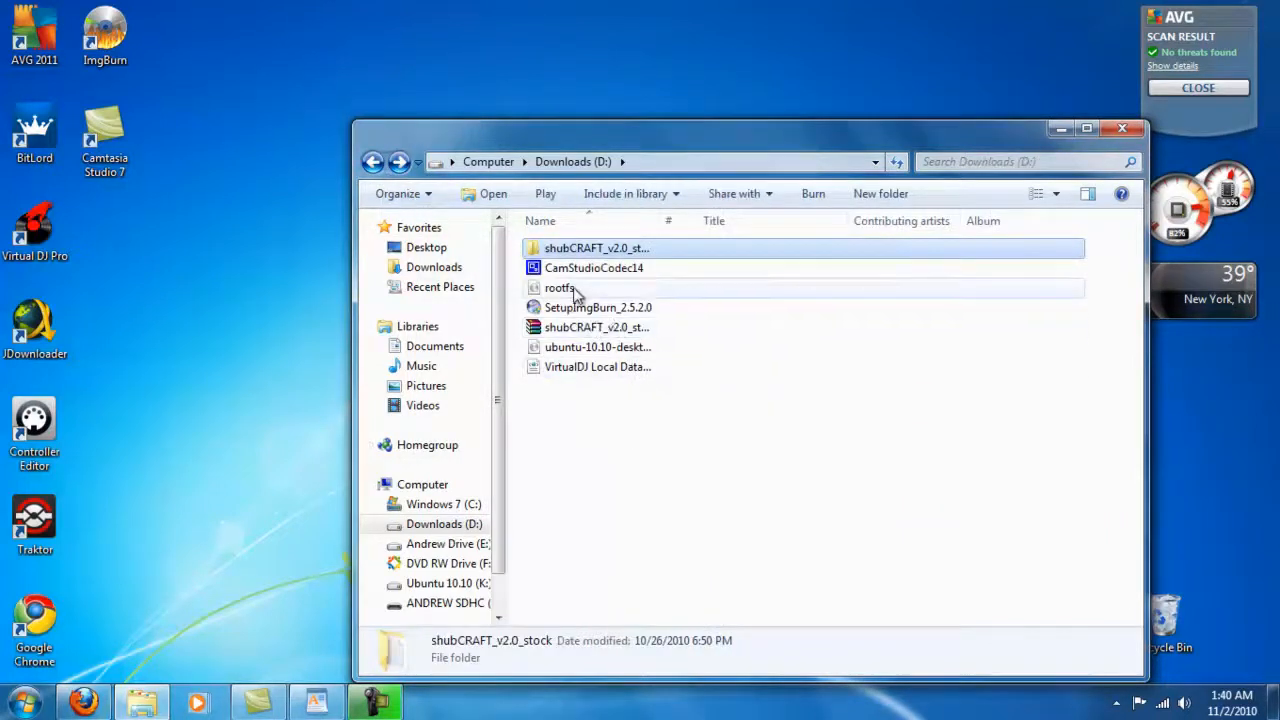
{"action": "right_click", "coordinate": [560, 288]}
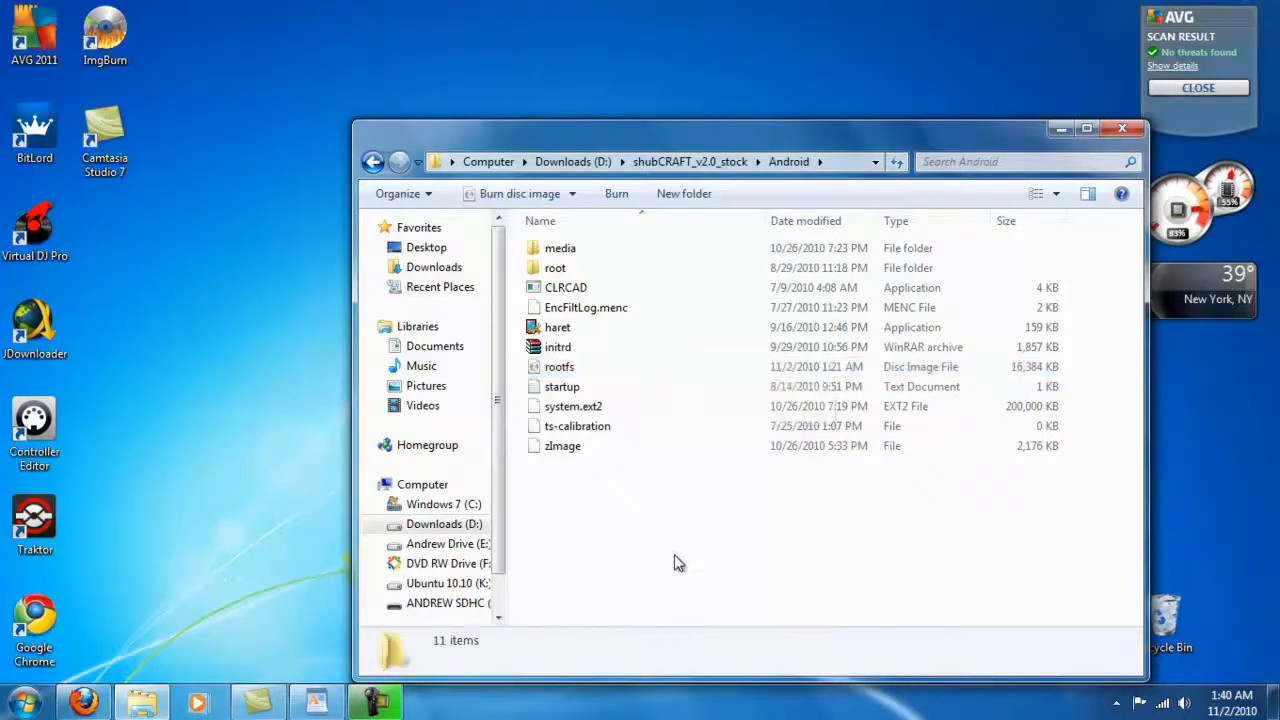
{"action": "left_click", "coordinate": [448, 602]}
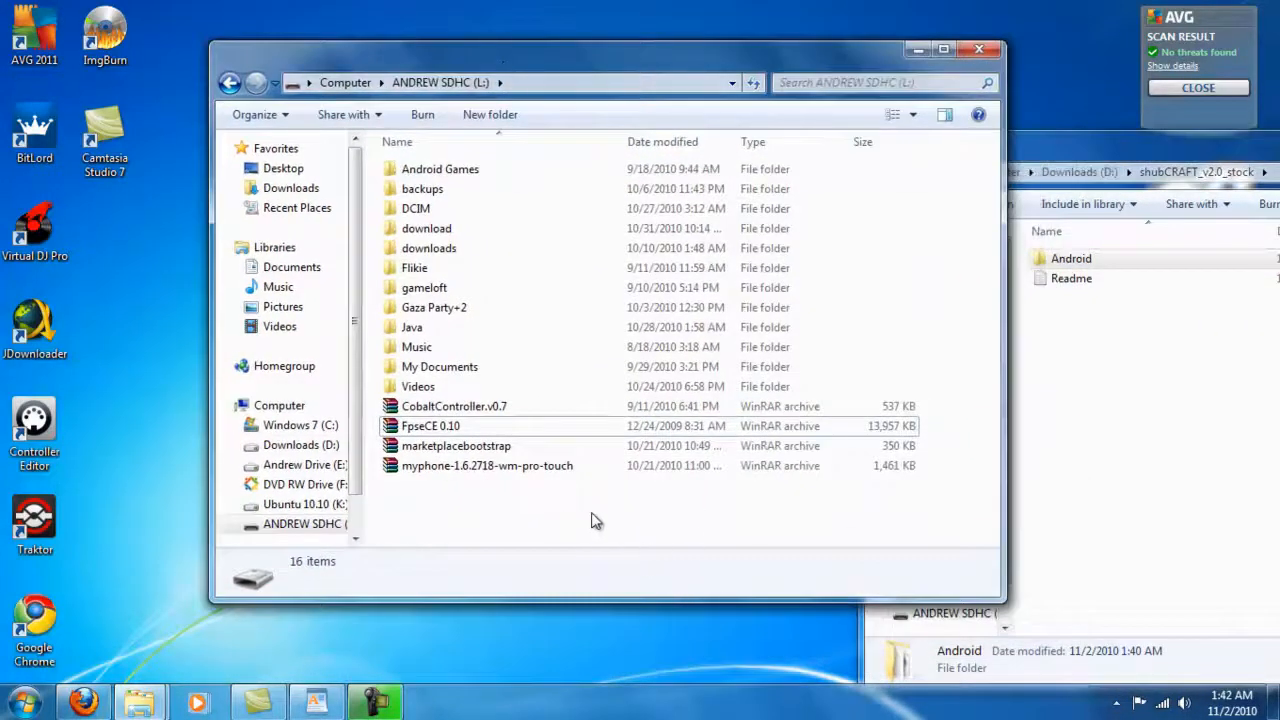
Drag the Android folder from shubCRAFT_v2.0_stock onto the ANDREW SDHC card root and let it copy
{"action": "left_click", "coordinate": [1072, 258]}
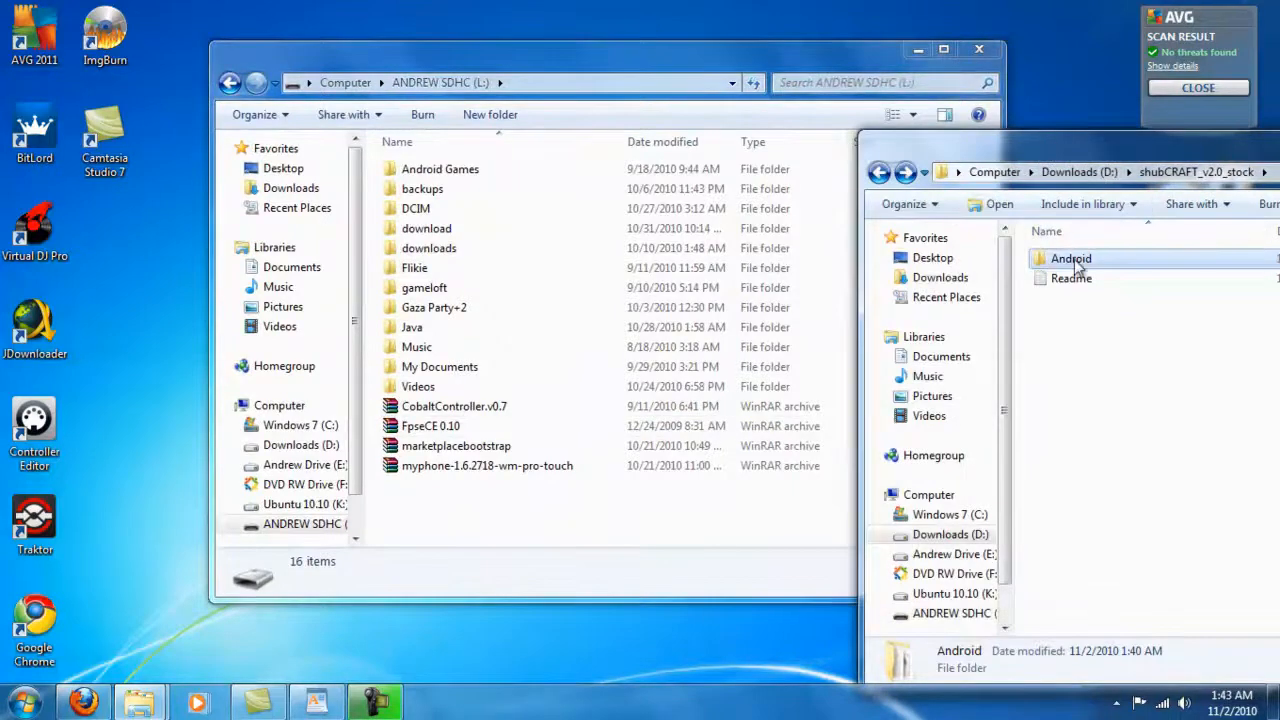
{"action": "left_click_drag", "start_coordinate": [1072, 258], "coordinate": [556, 500]}
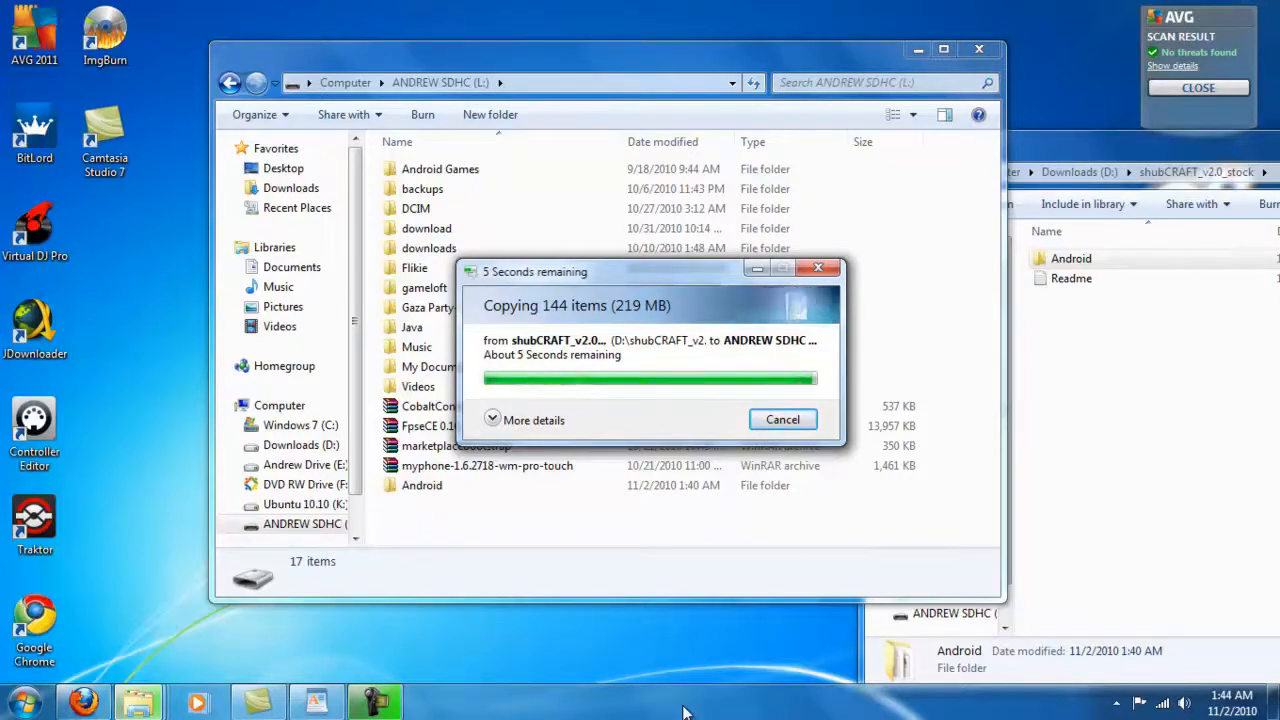
{"action": "left_click", "coordinate": [420, 486]}
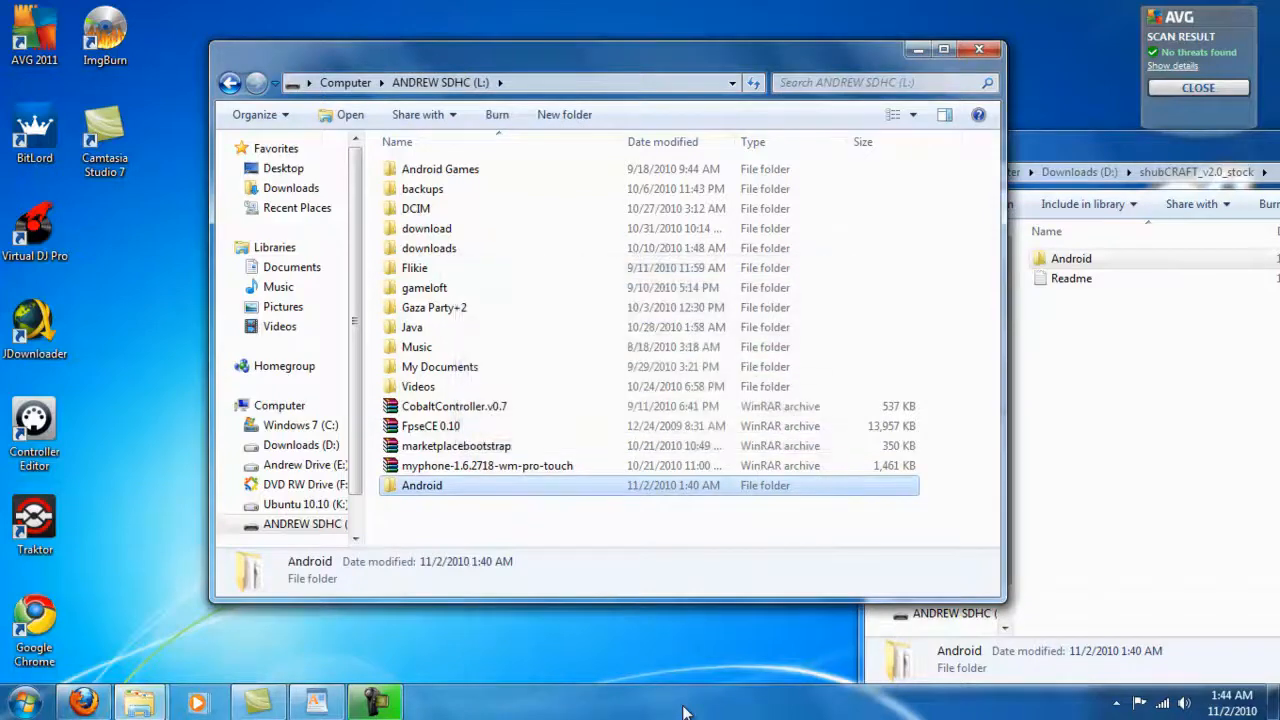
{"action": "mouse_move", "coordinate": [470, 528]}
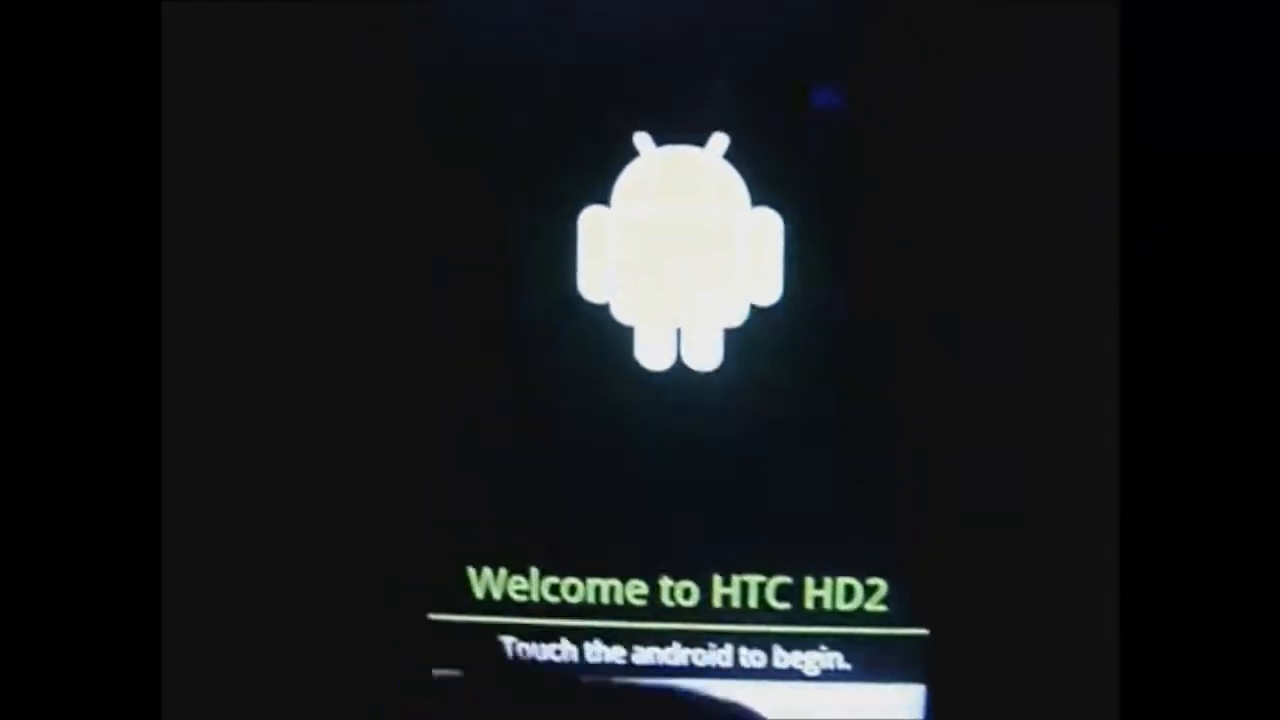
Tap the Android robot on the Welcome to HTC HD2 screen to begin first-time setup
{"action": "left_click", "coordinate": [640, 270]}
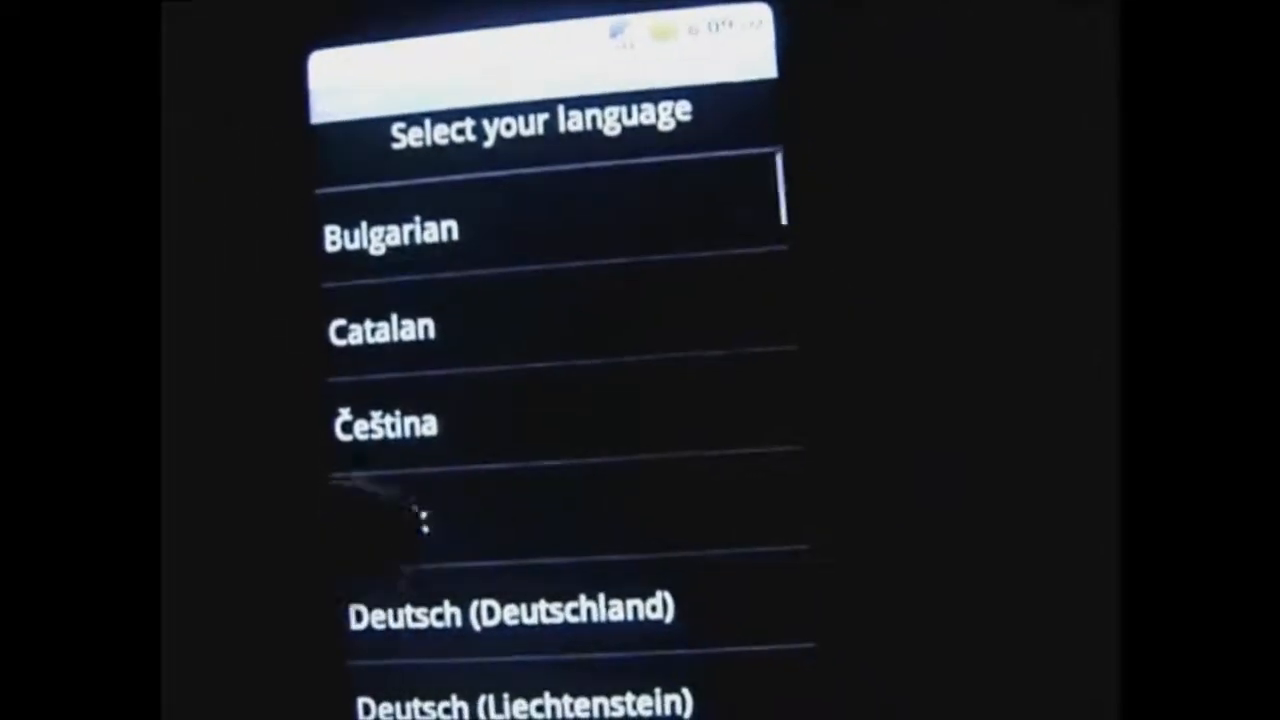
Choose English from the language list and start setup from the welcome screen
{"action": "scroll", "scroll_direction": "down", "scroll_amount": 3}
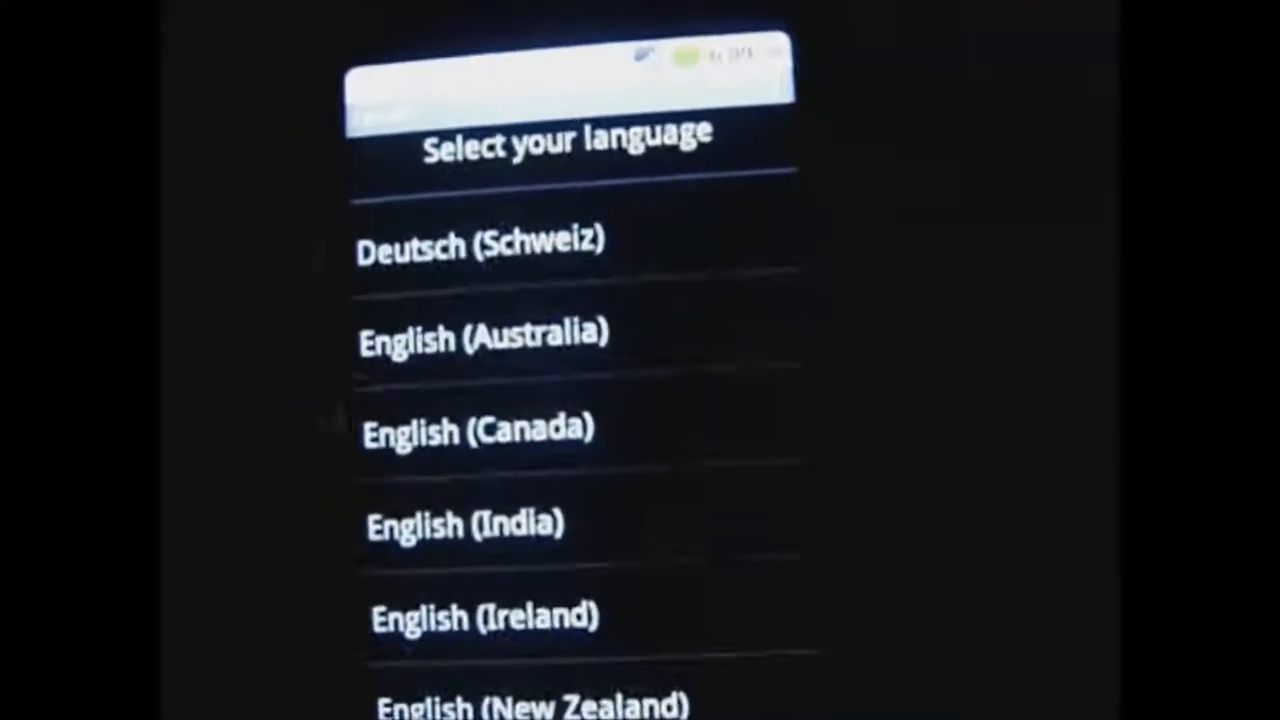
{"action": "scroll", "scroll_direction": "down", "scroll_amount": 3}
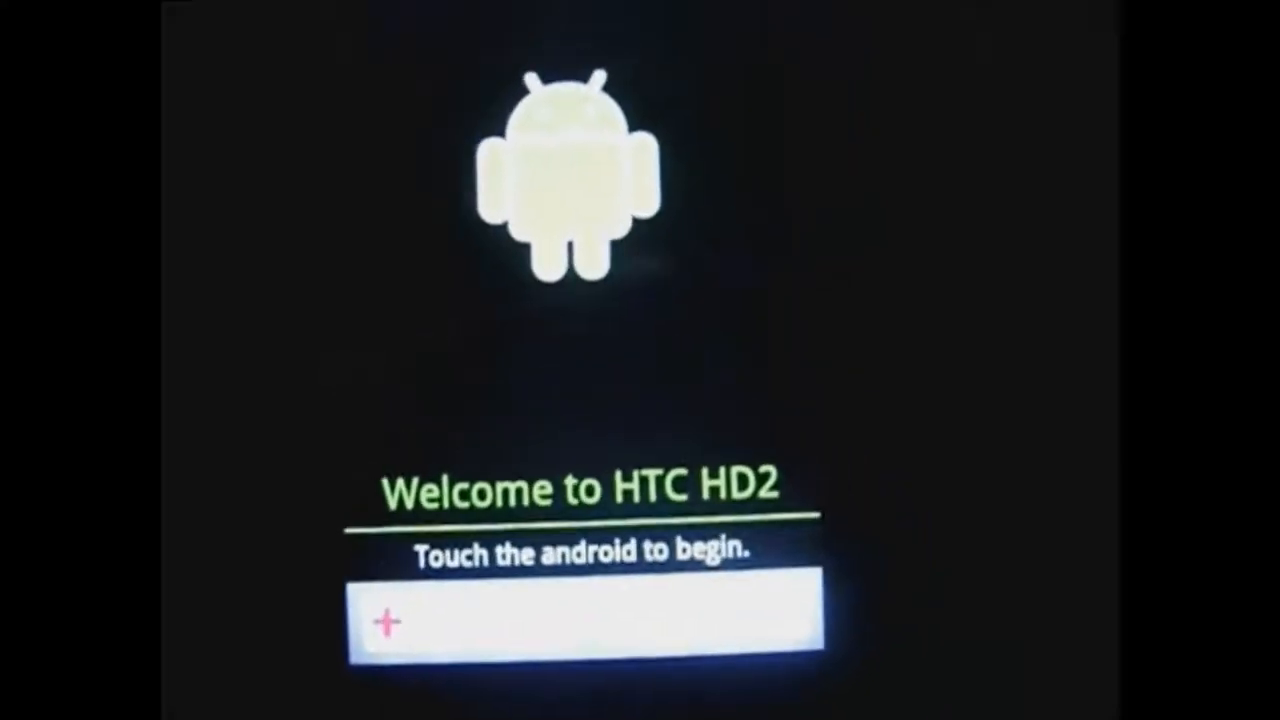
{"action": "left_click", "coordinate": [552, 176]}
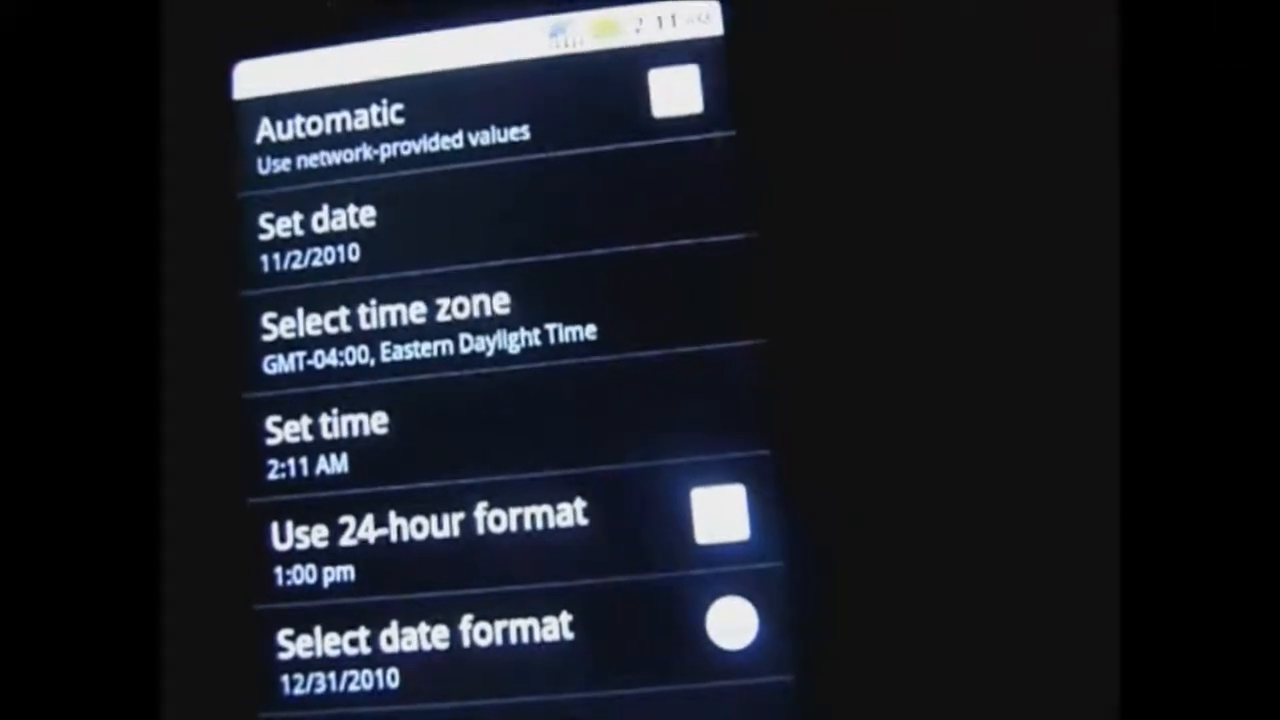
Review the date and time entries showing 11/2/2010, Eastern Daylight Time and 2:11 AM
{"action": "left_click", "coordinate": [424, 636]}
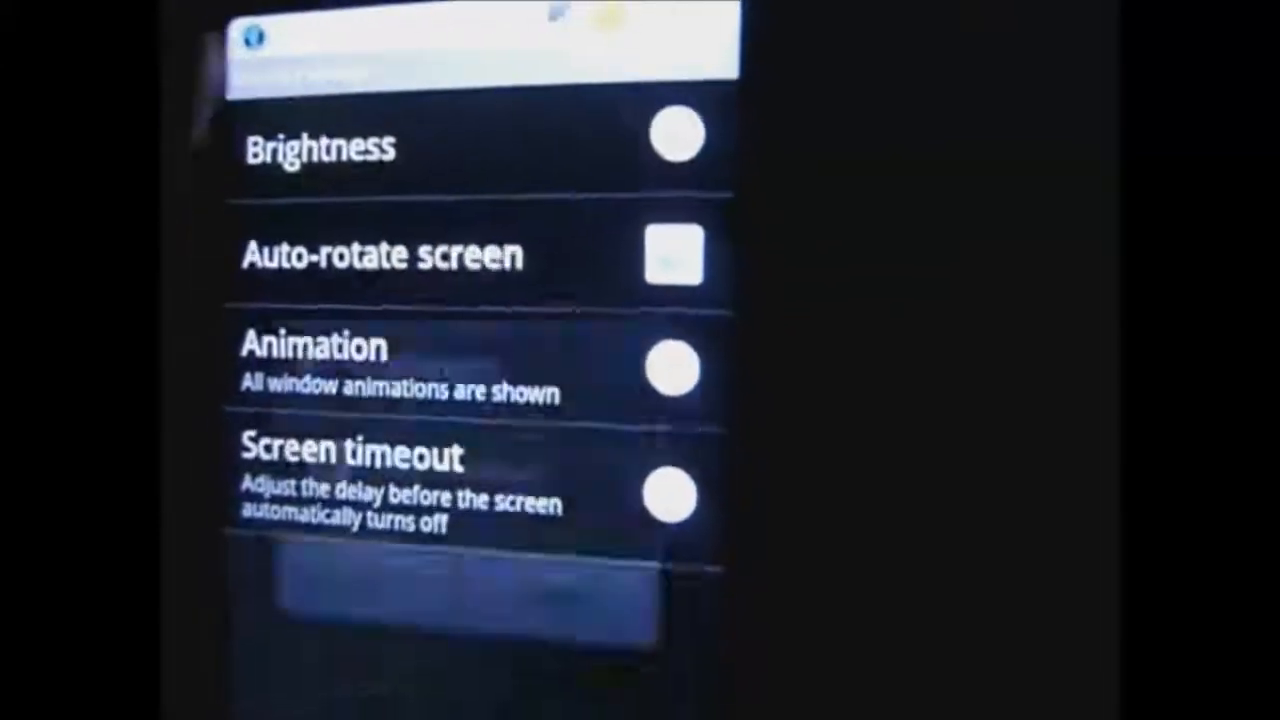
Back out of Display settings and scroll through the main Settings list
{"action": "left_click", "coordinate": [340, 148]}
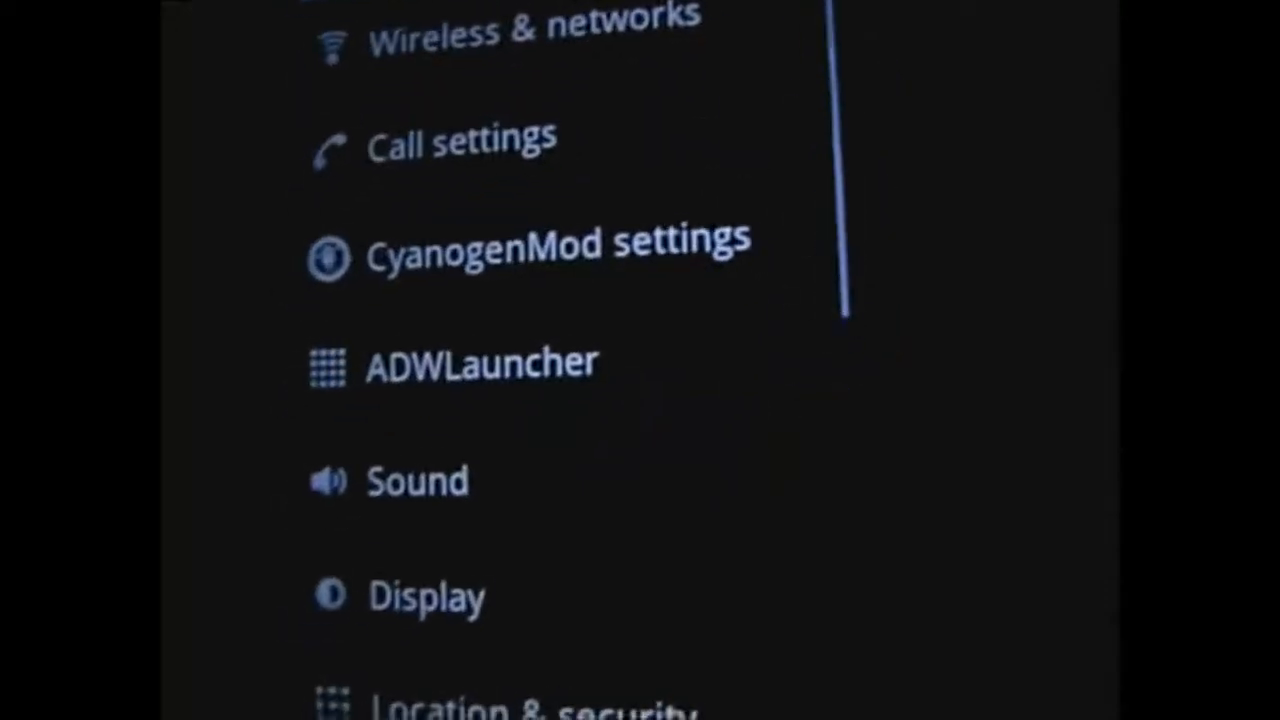
{"action": "scroll", "scroll_direction": "down", "scroll_amount": 3}
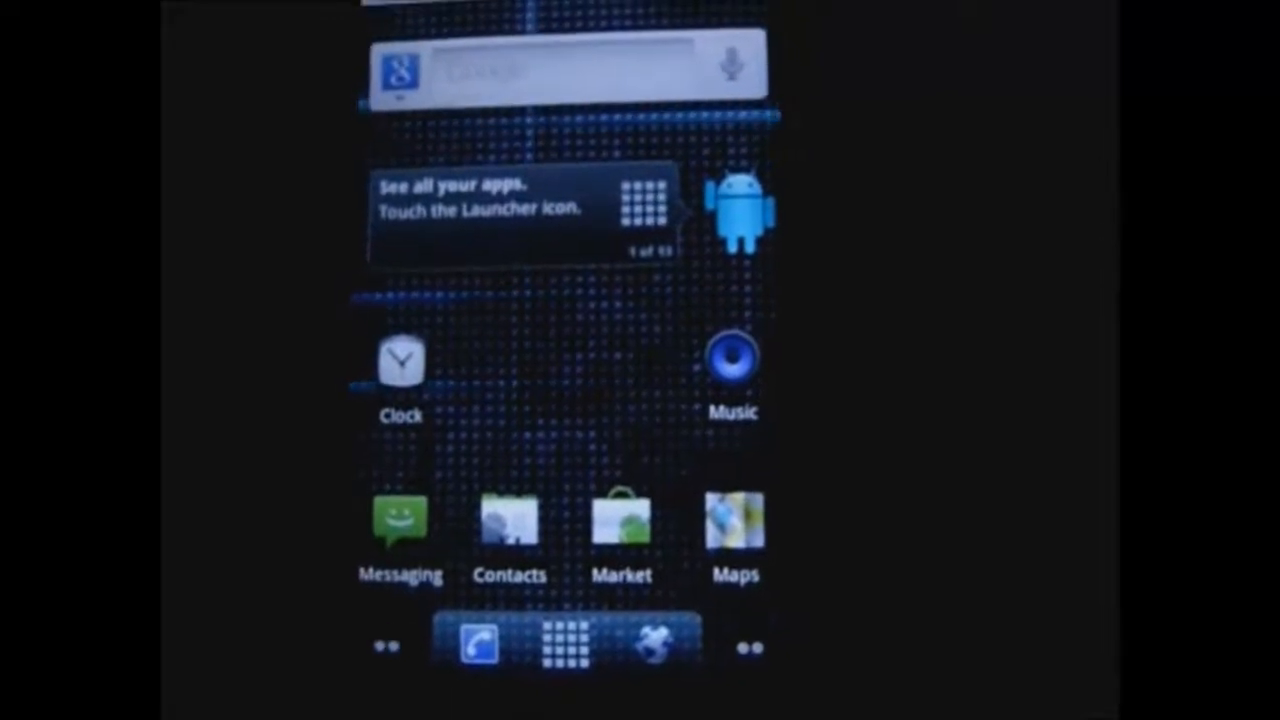
Launch the Music app from the home screen shortcut
{"action": "left_click", "coordinate": [732, 364]}
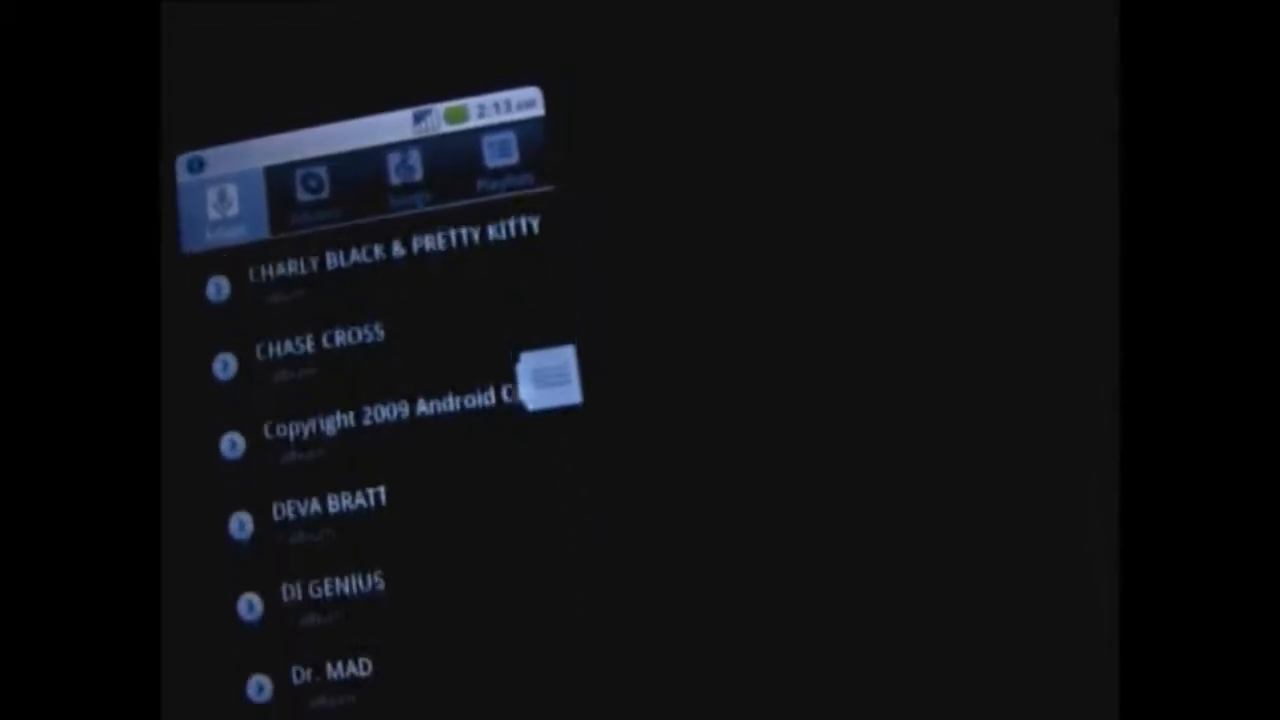
Scroll the Artists list to VYBZ KARTEL and select one of its 22 albums
{"action": "scroll", "scroll_direction": "down", "scroll_amount": 3}
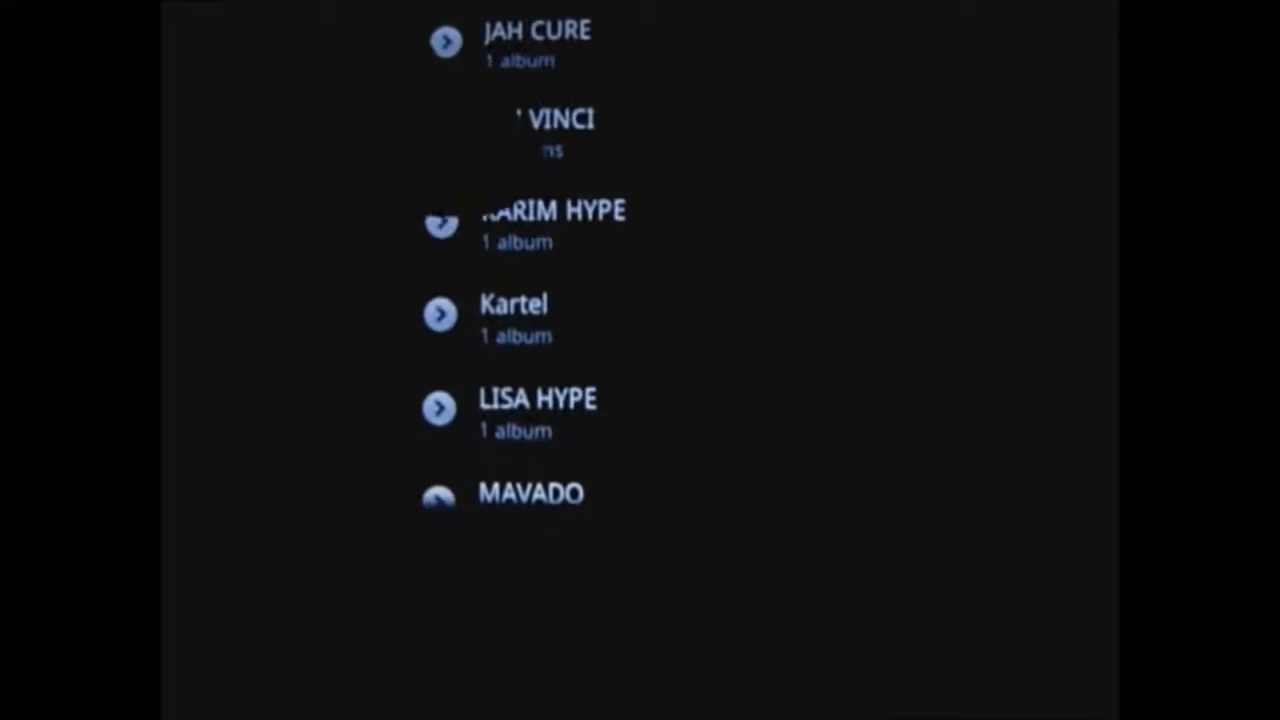
{"action": "scroll", "scroll_direction": "down", "scroll_amount": 3}
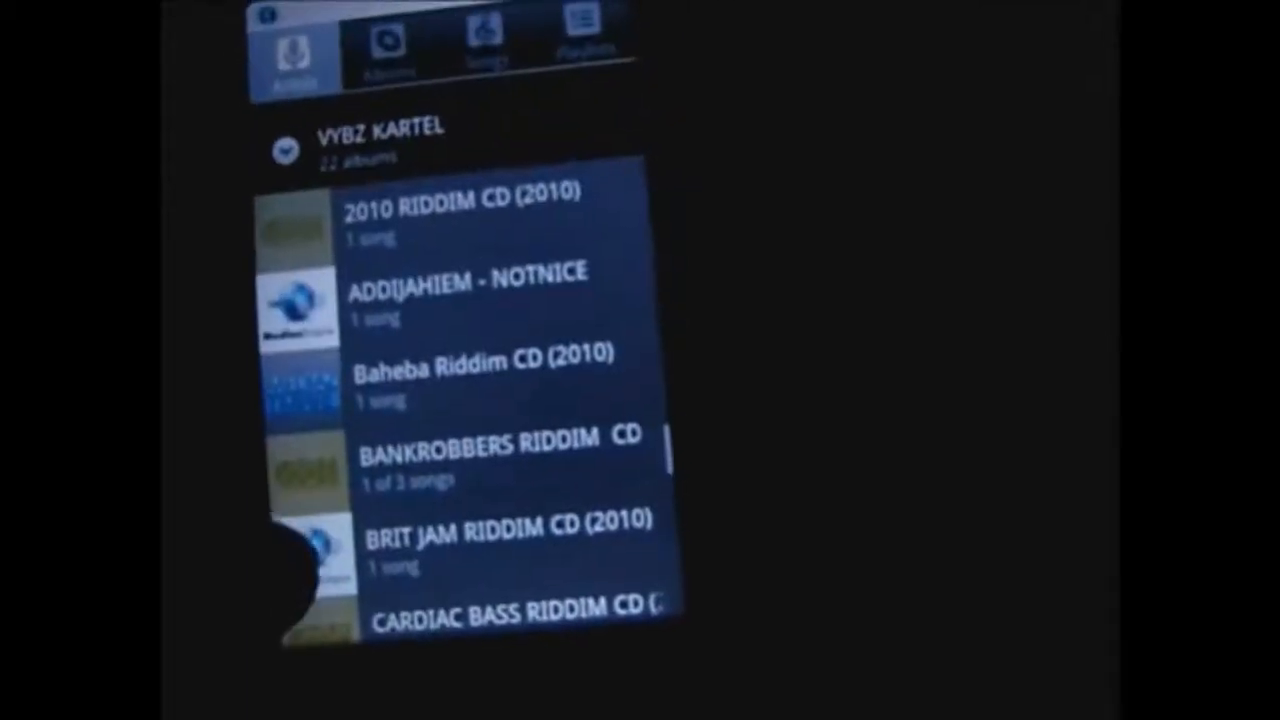
{"action": "left_click", "coordinate": [504, 450]}
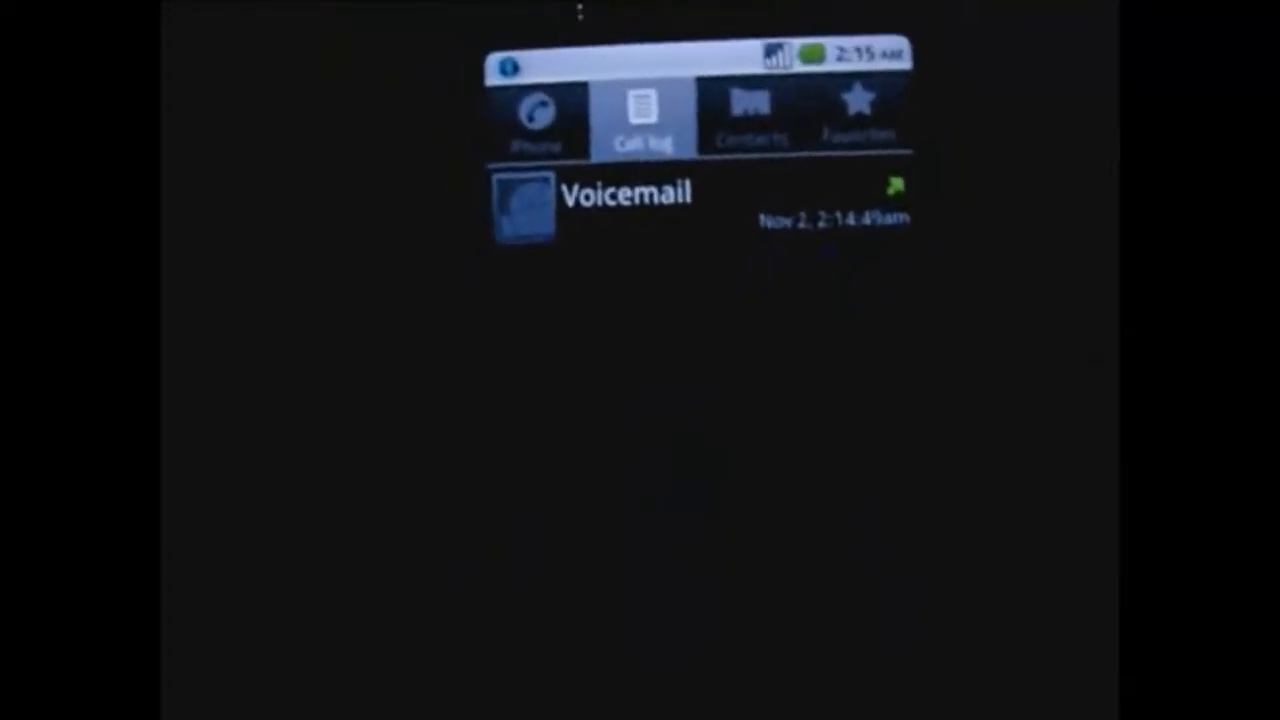
Select the Voicemail entry in the call log to dial Voice Mail
{"action": "left_click", "coordinate": [624, 194]}
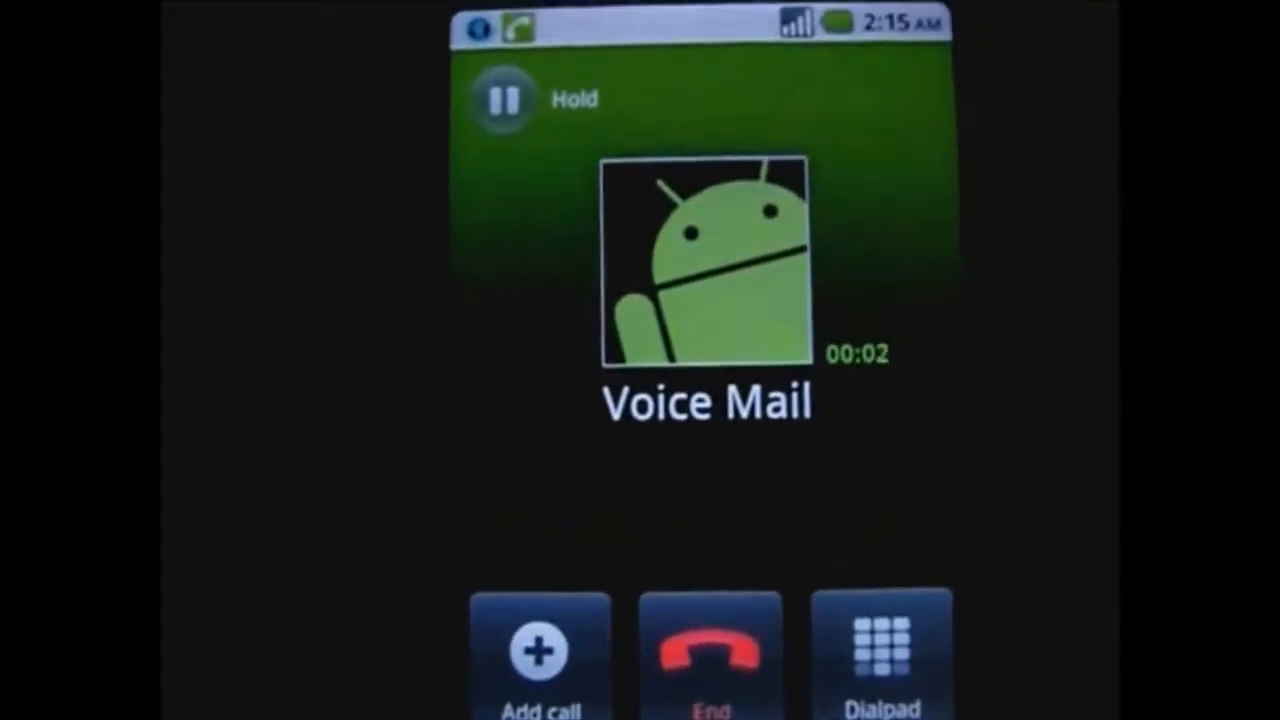
Hang up the Voice Mail call with the red End button
{"action": "left_click", "coordinate": [708, 650]}
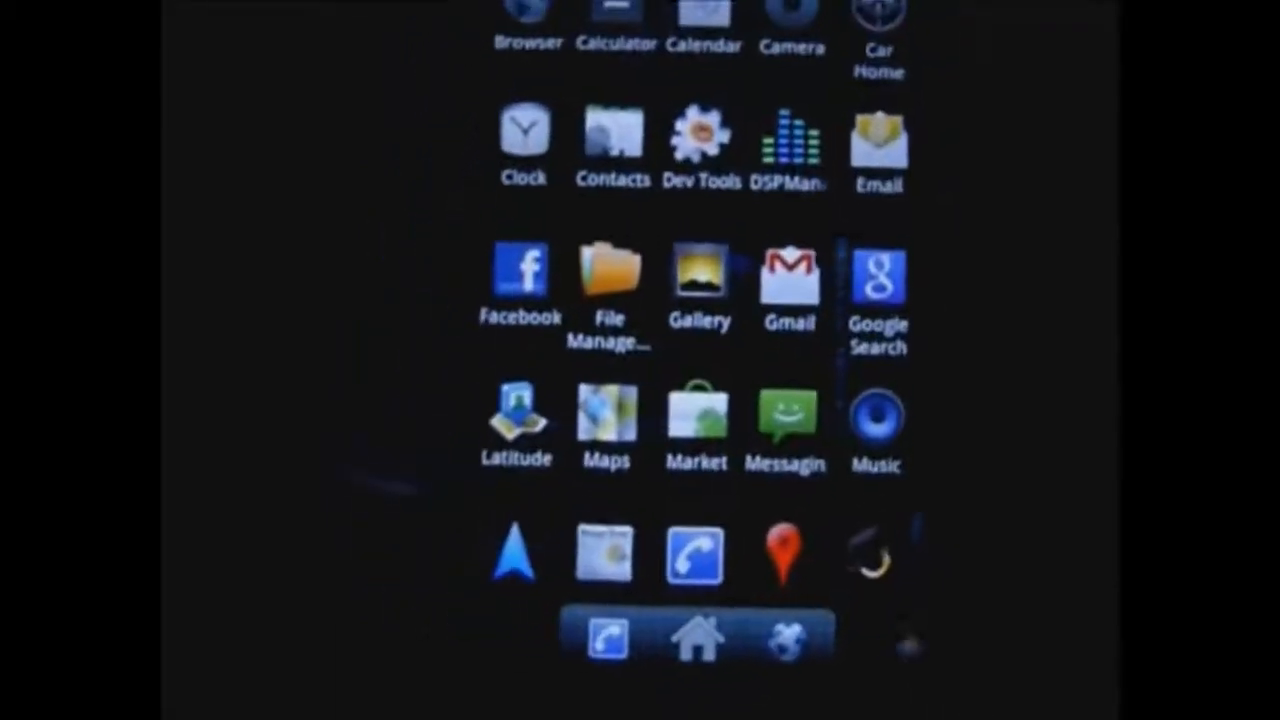
Scroll down the app drawer toward the Settings icon
{"action": "scroll", "scroll_direction": "down", "scroll_amount": 3}
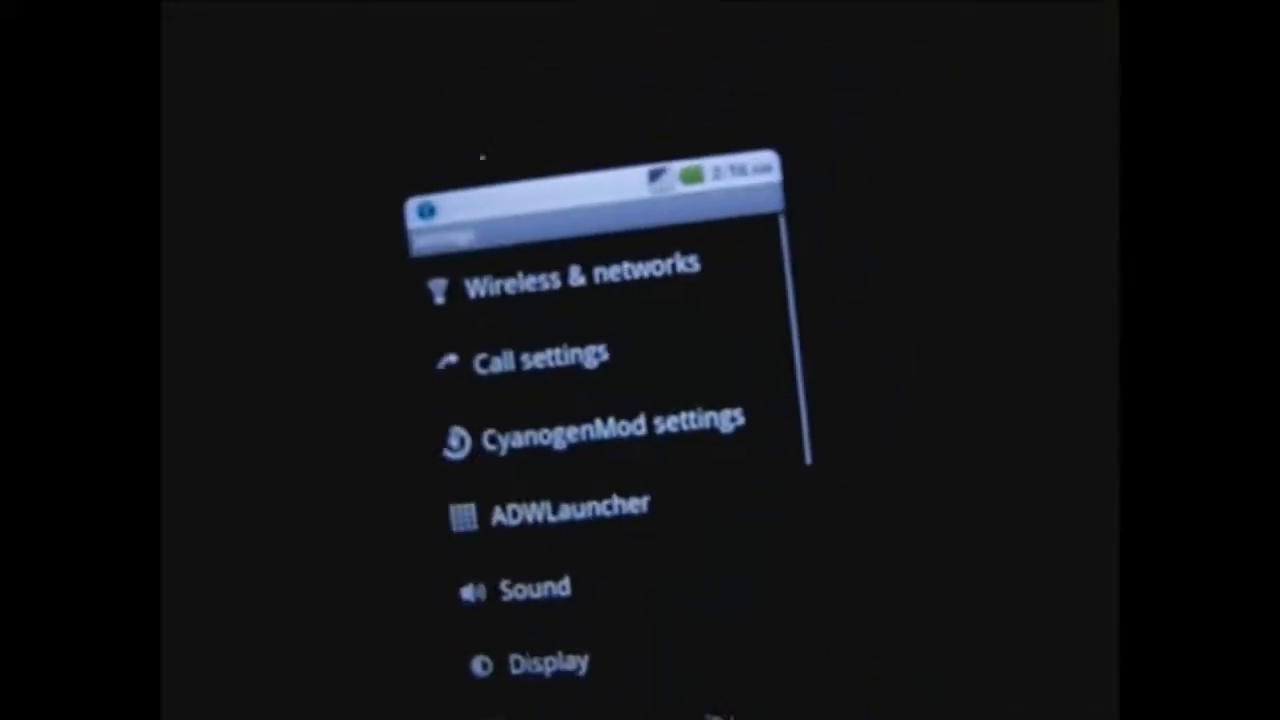
Enable Wi-Fi under Wireless & networks and scroll the list of nearby networks
{"action": "left_click", "coordinate": [576, 270]}
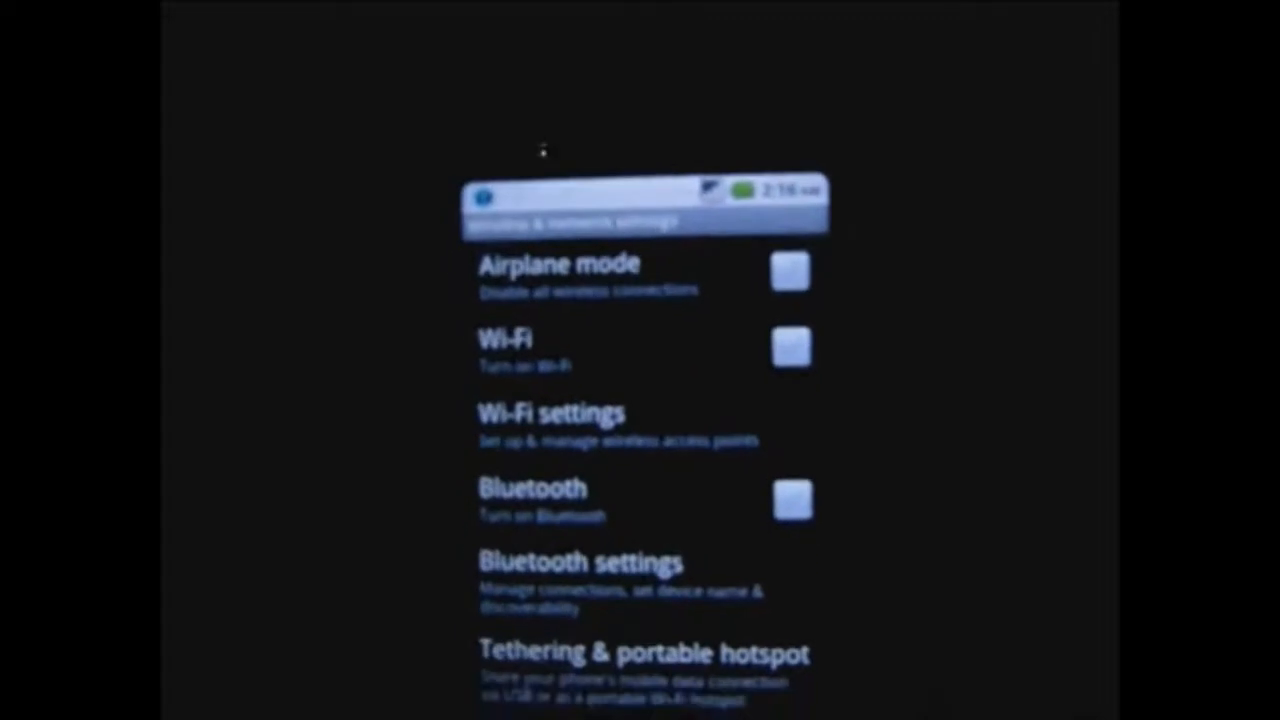
{"action": "left_click", "coordinate": [792, 344]}
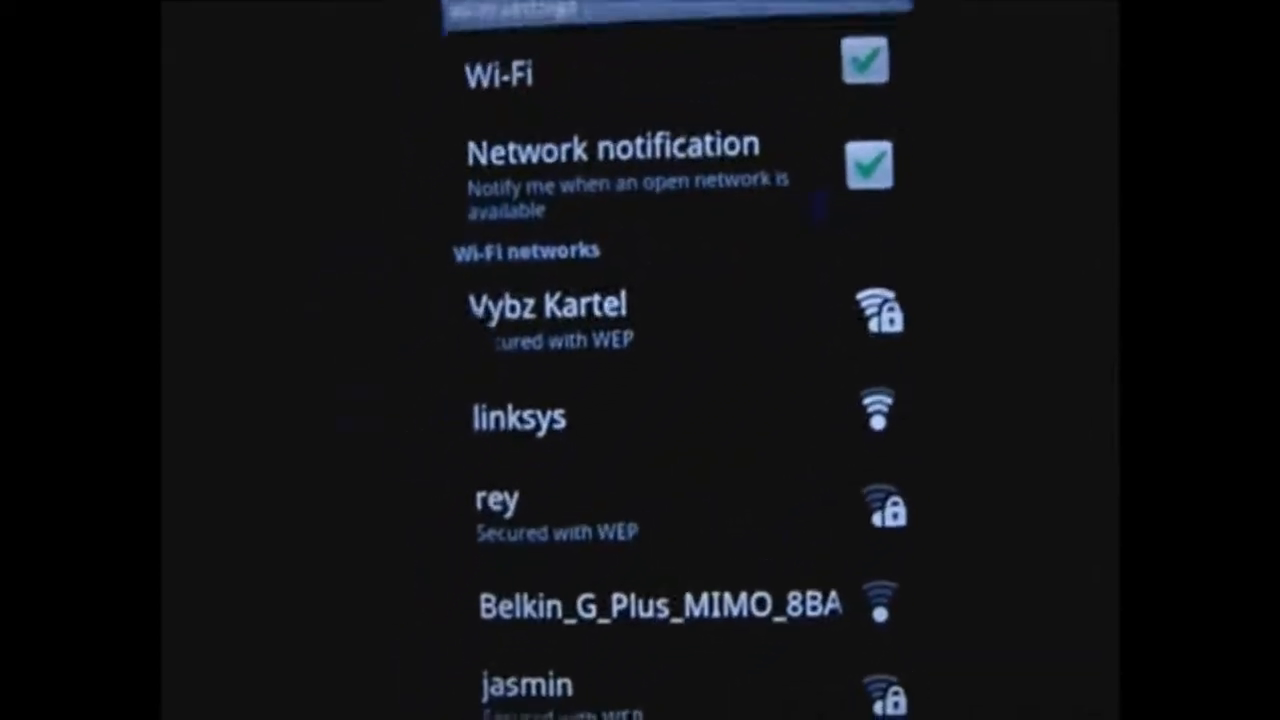
{"action": "scroll", "scroll_direction": "down", "scroll_amount": 3}
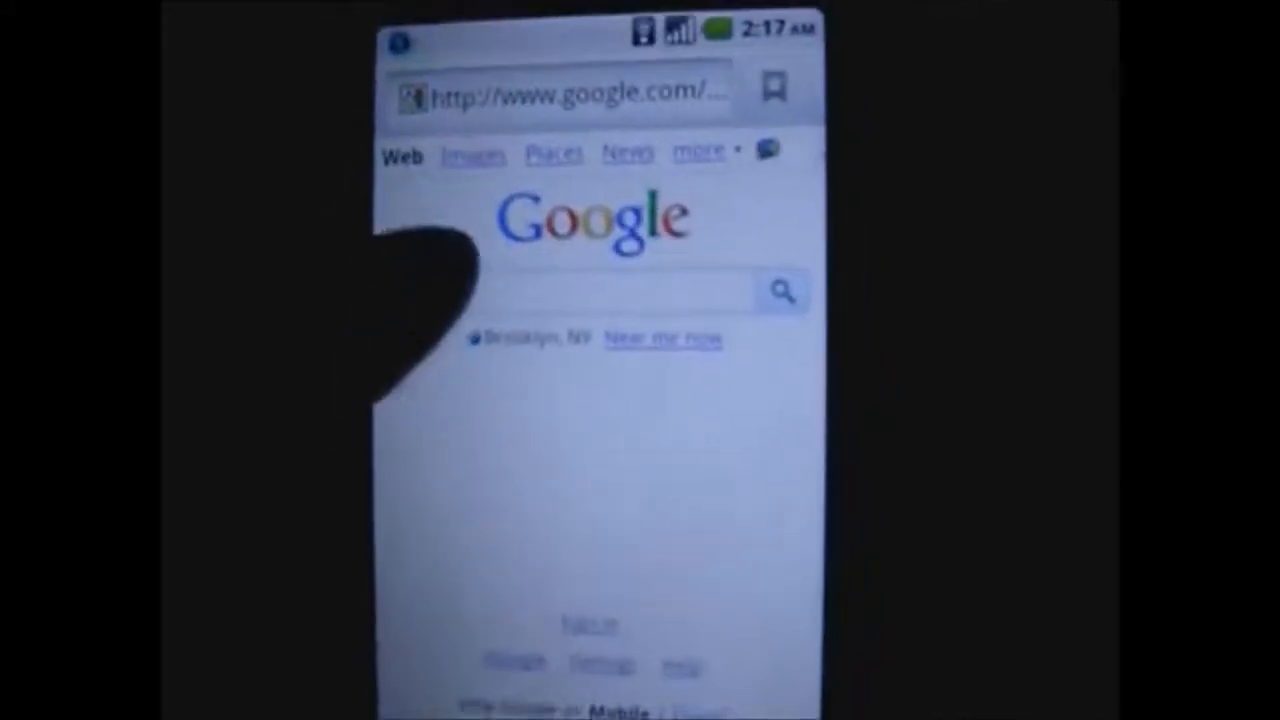
Search Google for 'virgin mobile' via the suggestion and open the official Virgin Mobile result
{"action": "left_click", "coordinate": [590, 296]}
{"action": "type", "text": "vi"}
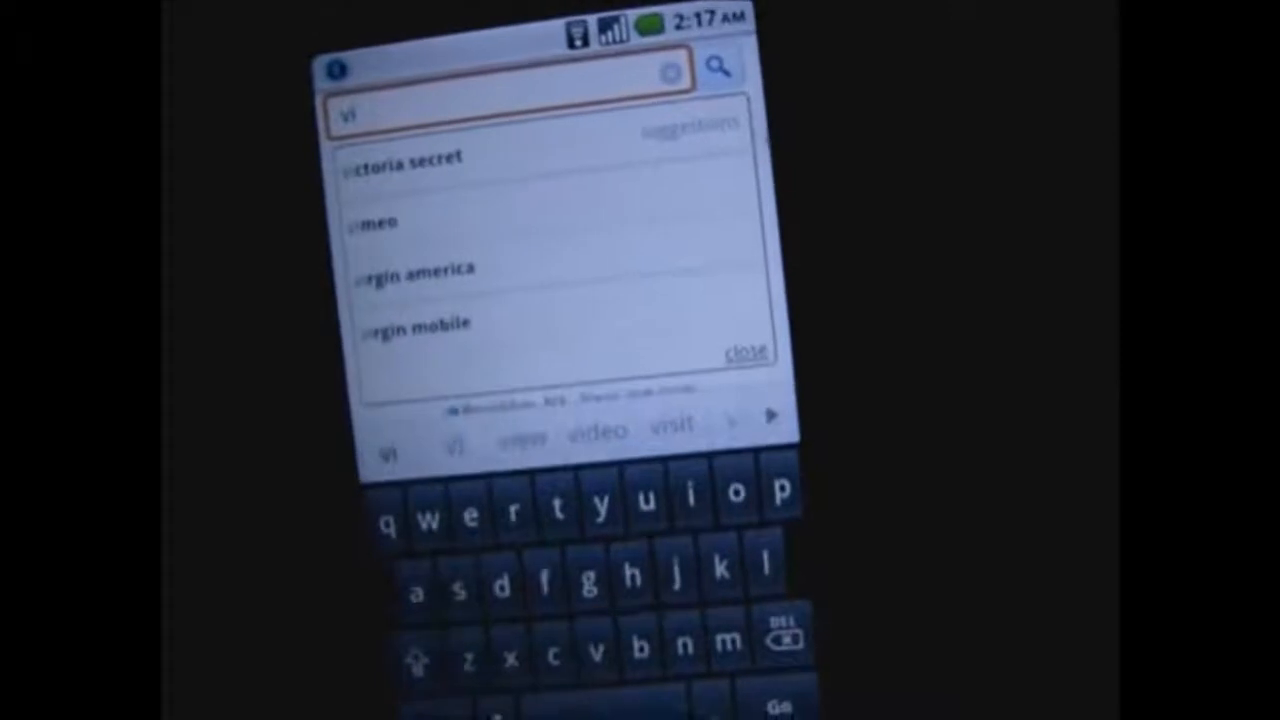
{"action": "left_click", "coordinate": [412, 322]}
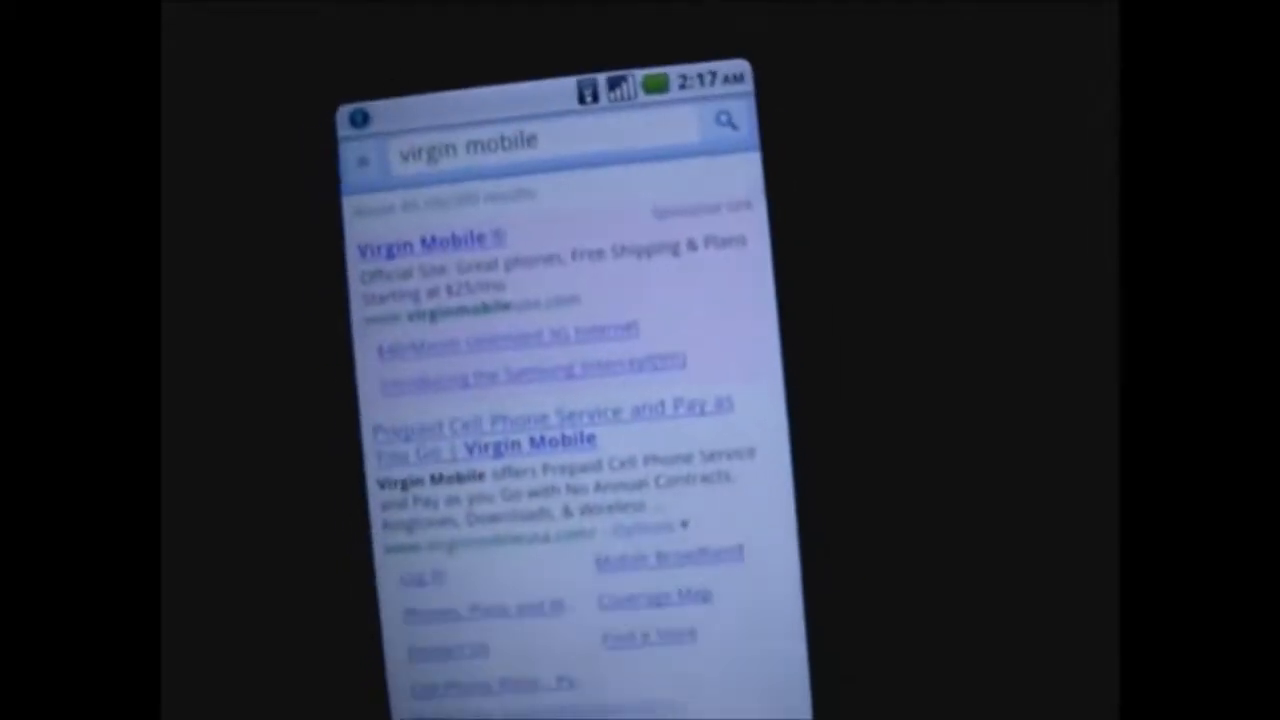
{"action": "left_click", "coordinate": [428, 240]}
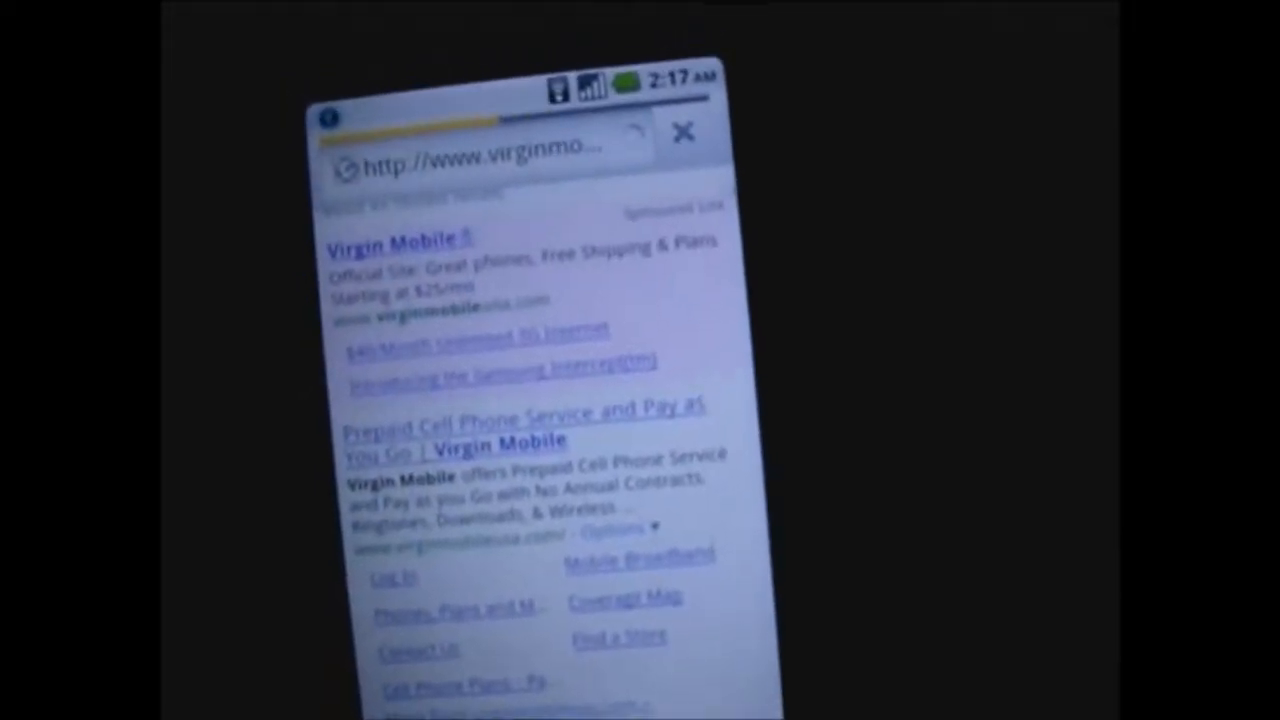